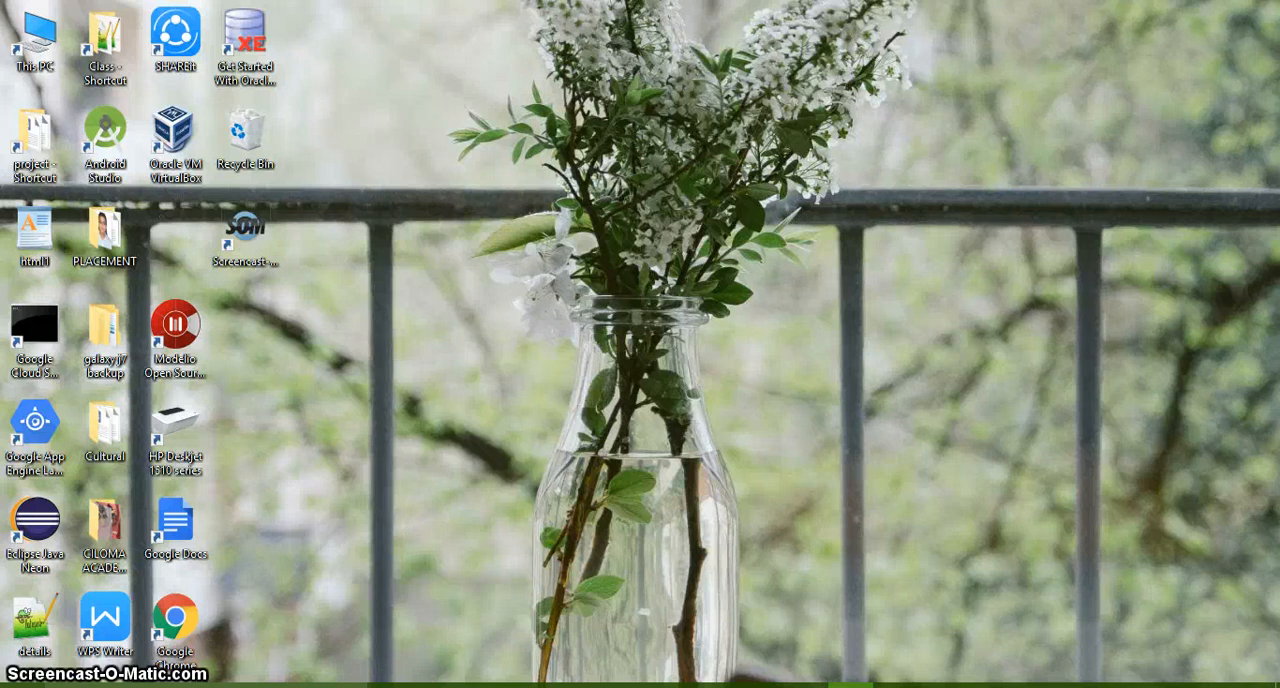
# Step: Bring Chrome to the front and start typing the Notepad++ search on a new tab
pyautogui.click(688, 604)
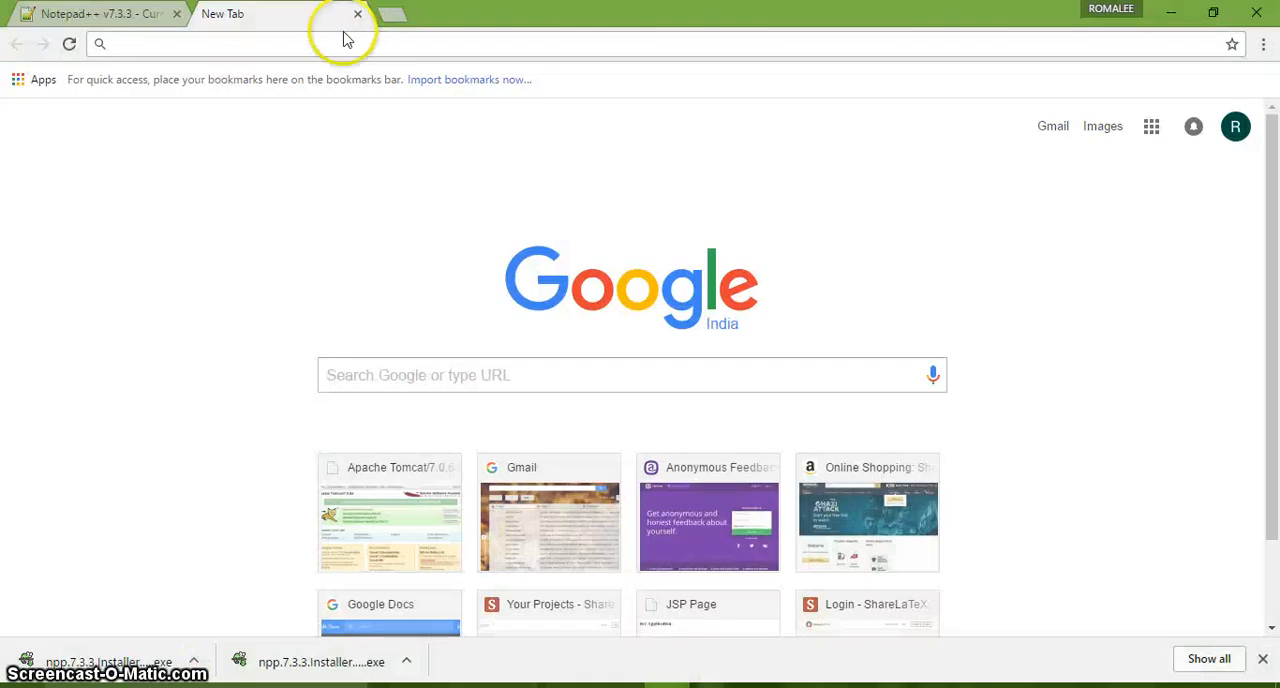
pyautogui.write('bnot')
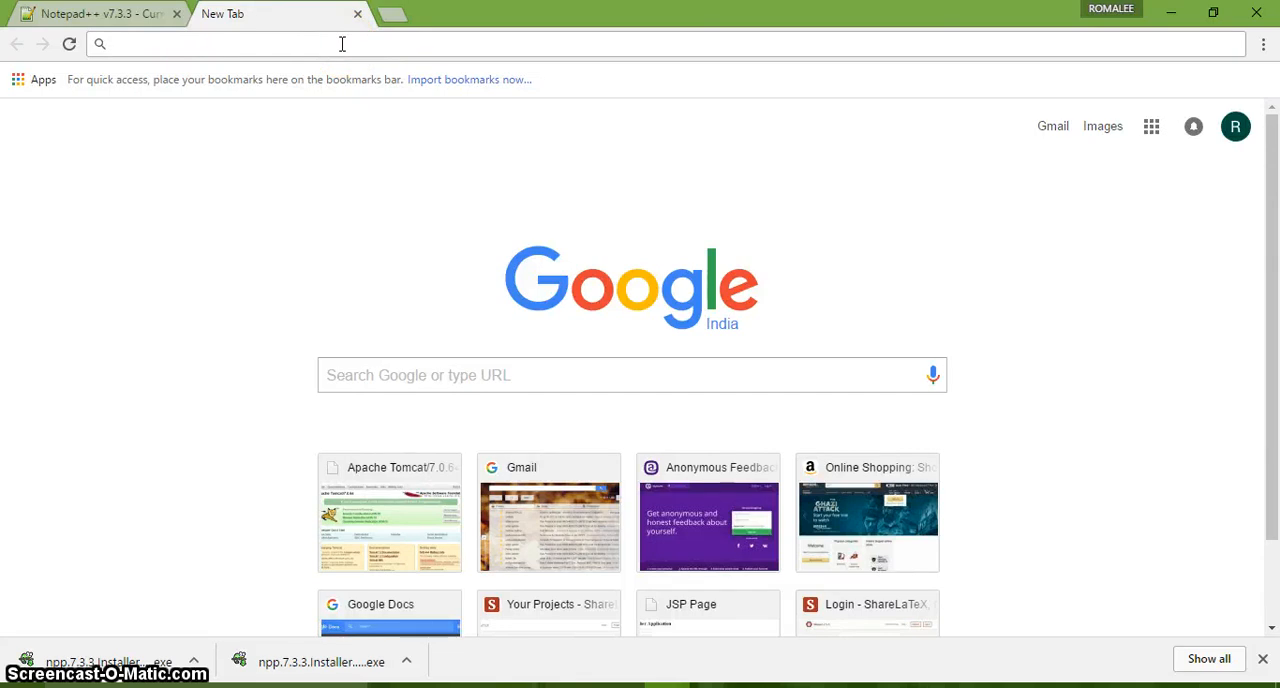
# Step: Search Google for 'download notepad++' and reach the 7.3.3 installer links on the official page
pyautogui.write('do')
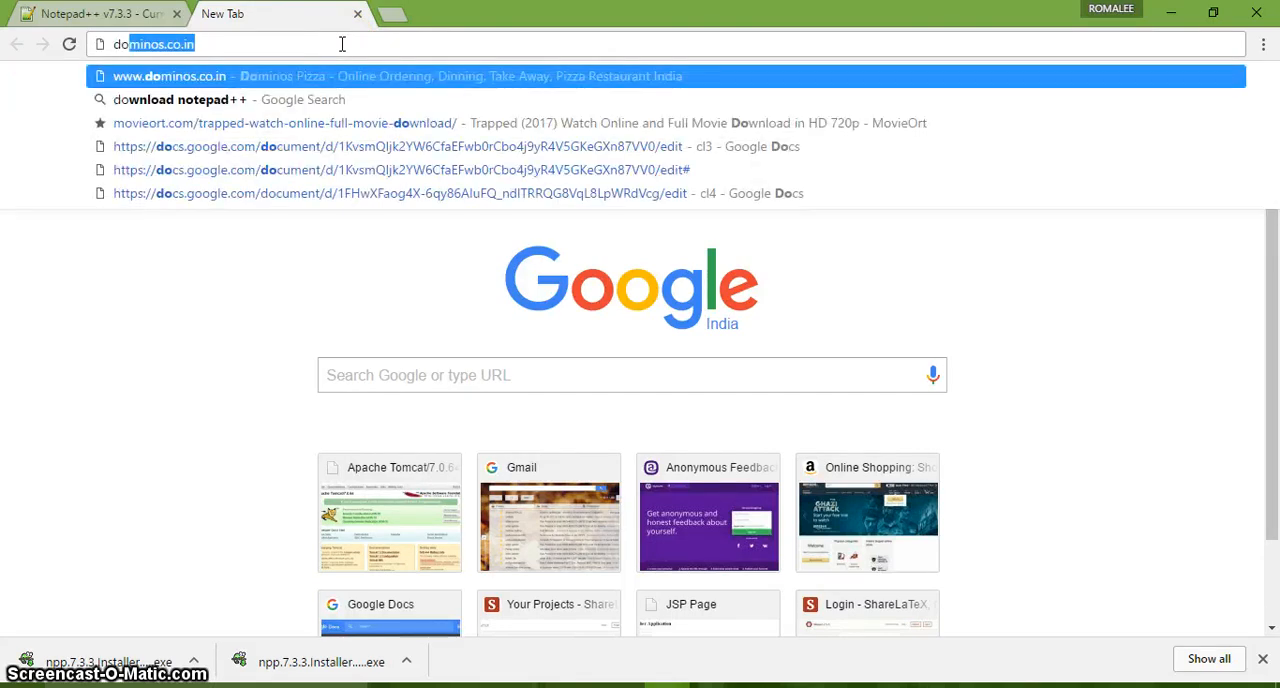
pyautogui.write('download notepad++')
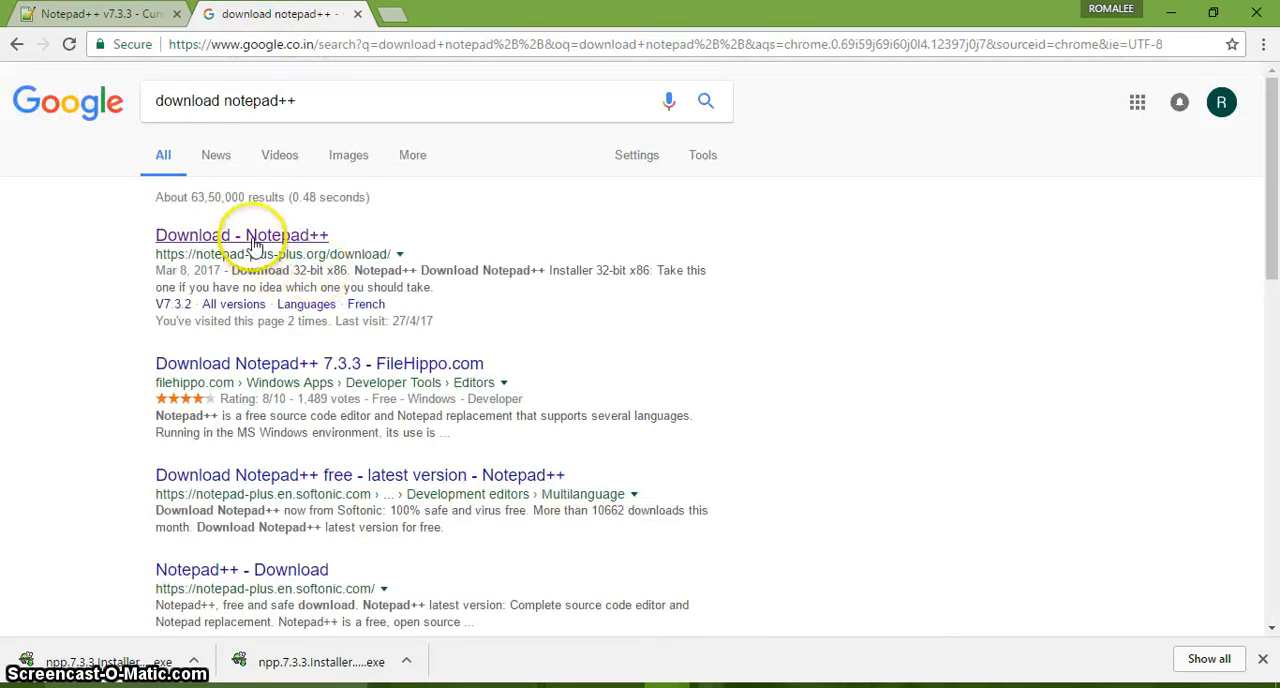
pyautogui.click(240, 236)
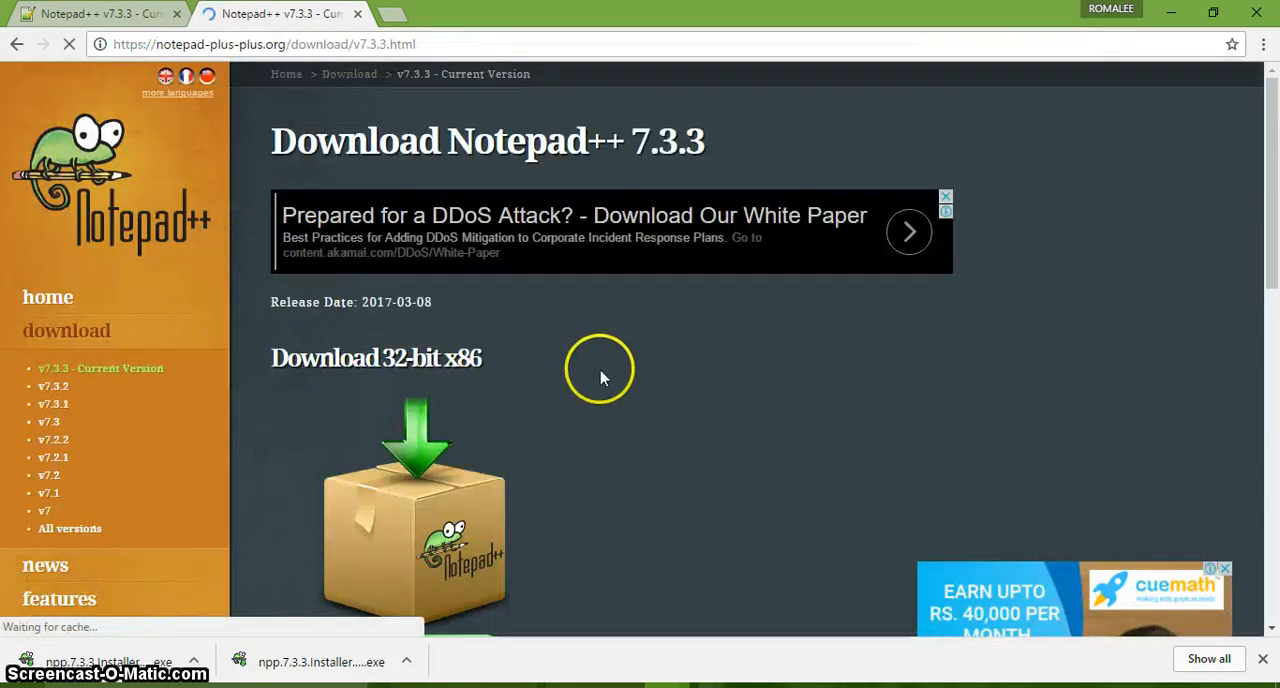
pyautogui.scroll(-3)
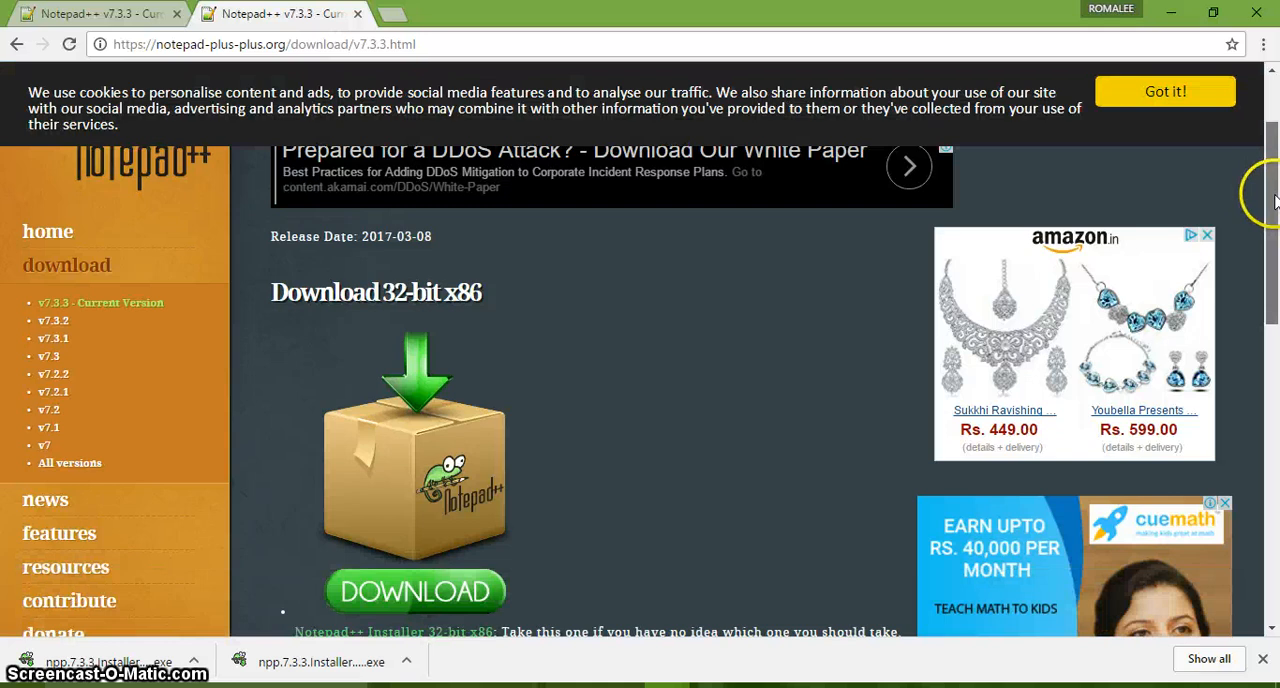
pyautogui.scroll(-3)
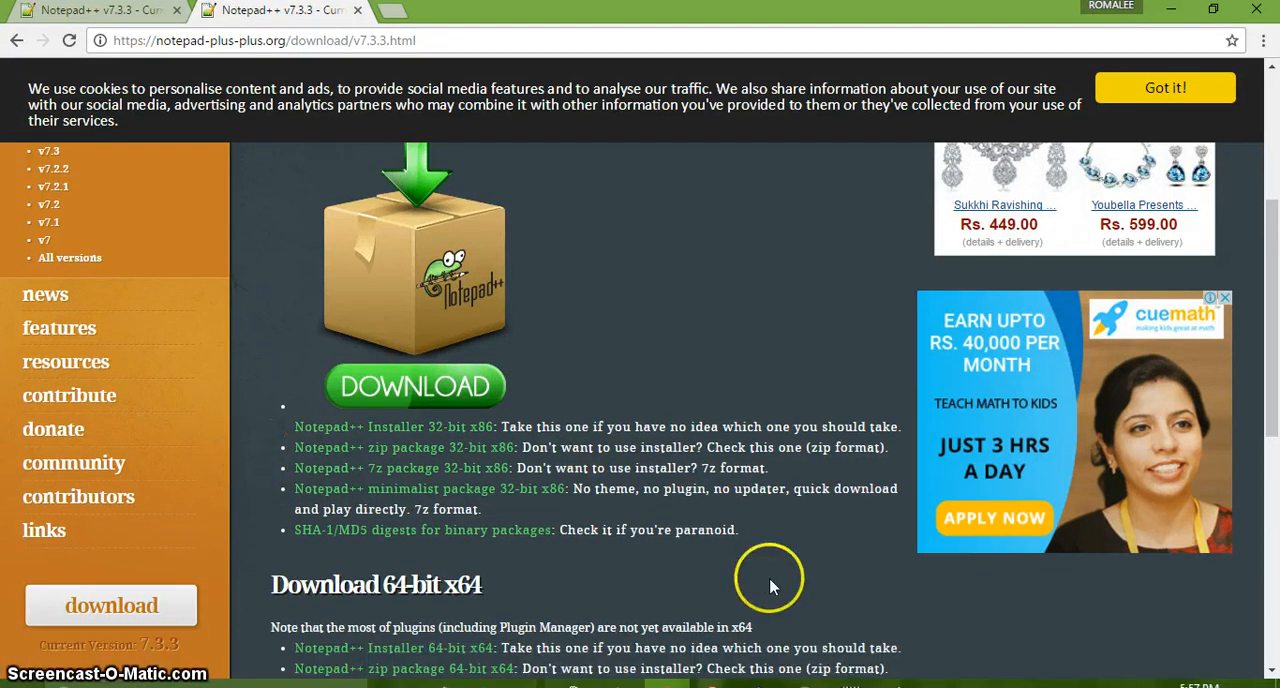
# Step: Install Notepad++ 7.3.3 in English with default components and launch it on finish
pyautogui.click(416, 386)
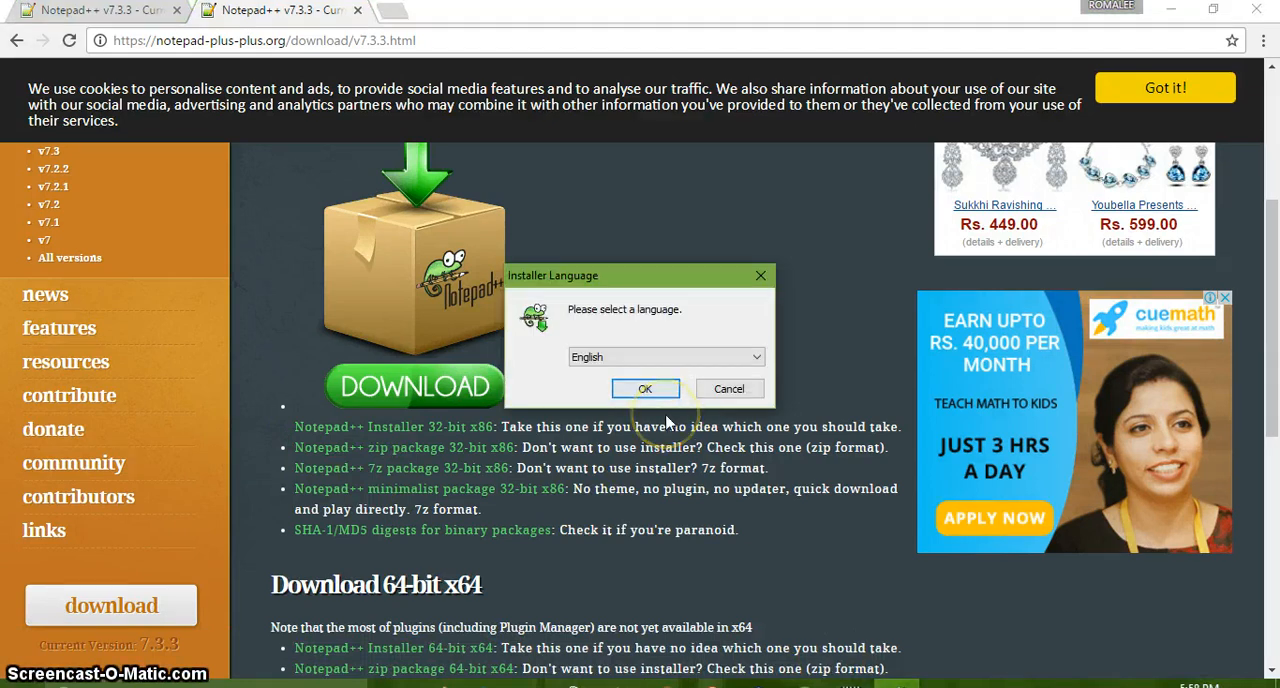
pyautogui.click(644, 388)
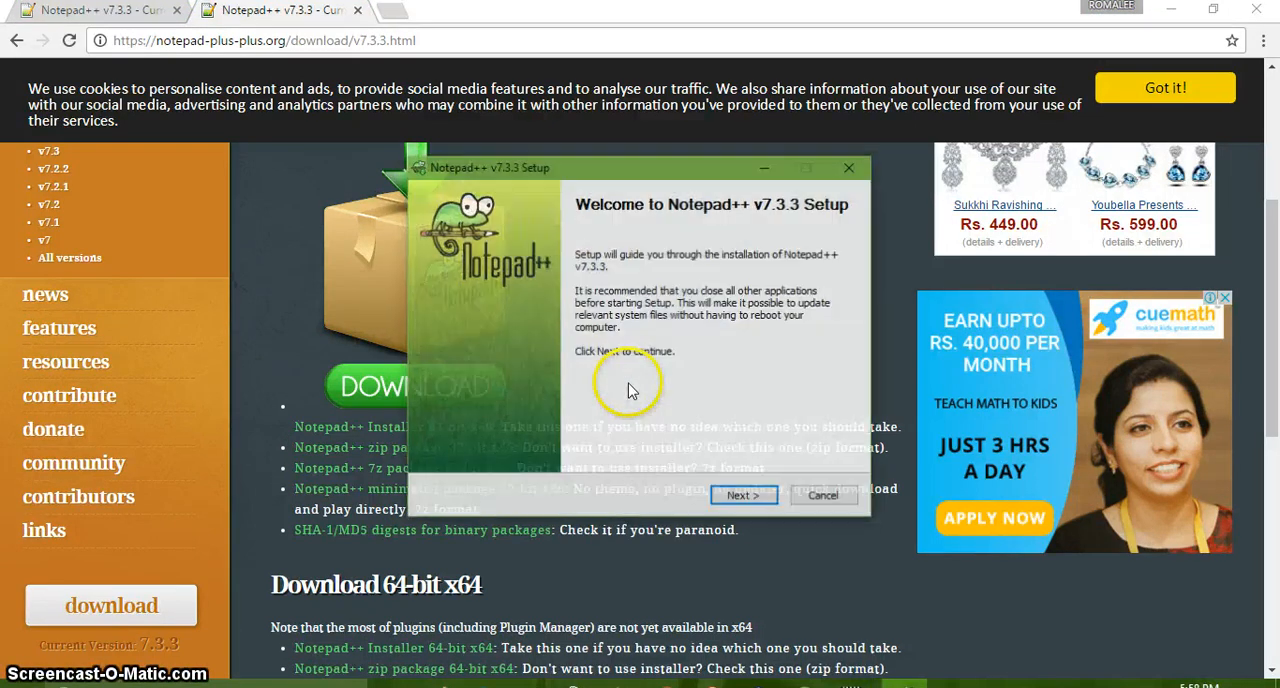
pyautogui.click(744, 494)
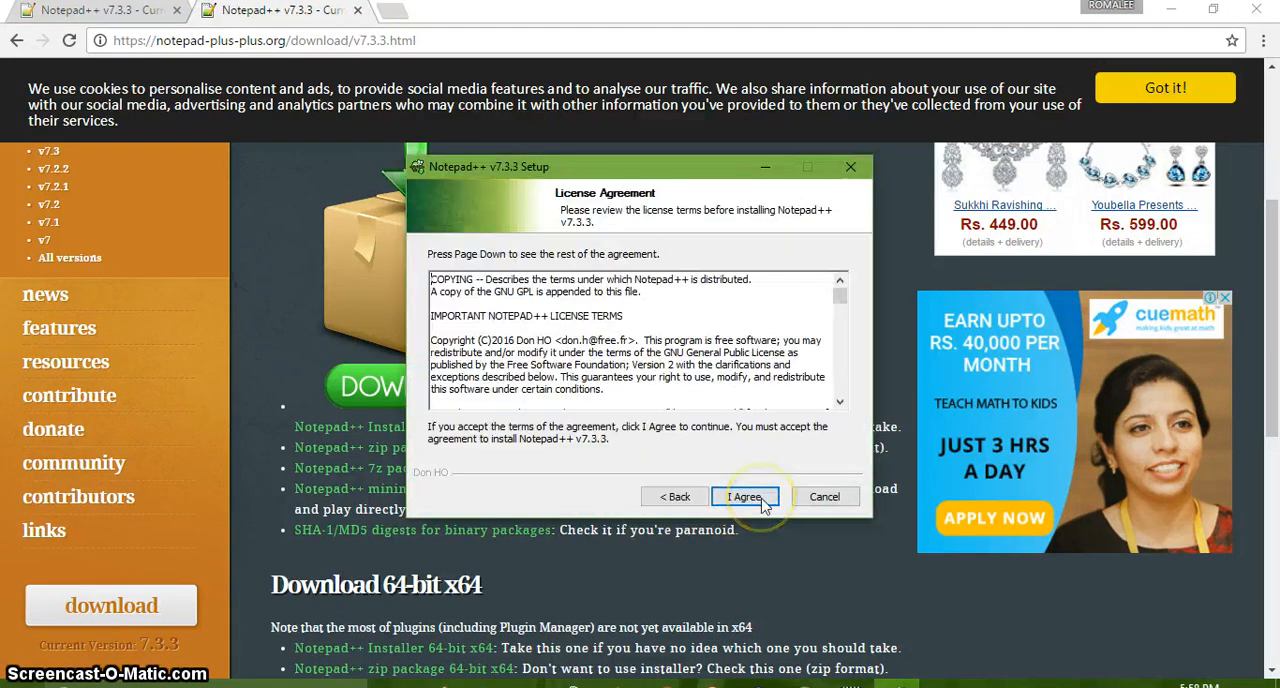
pyautogui.click(744, 496)
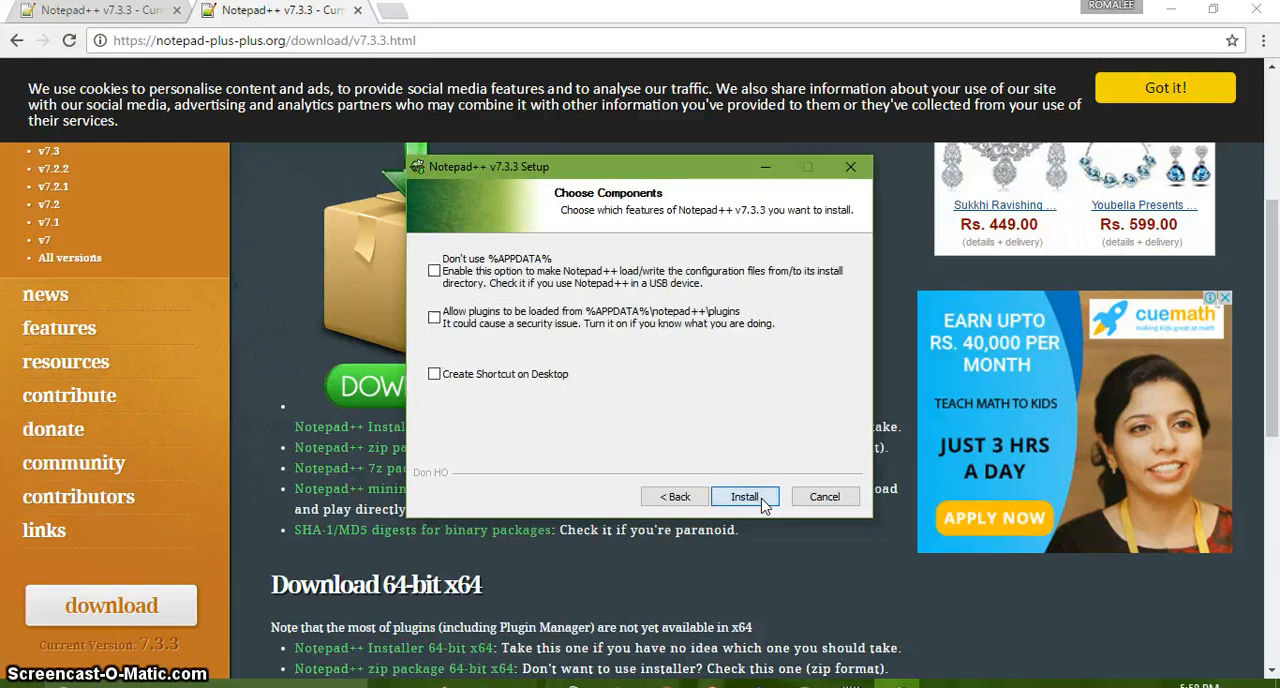
pyautogui.click(744, 496)
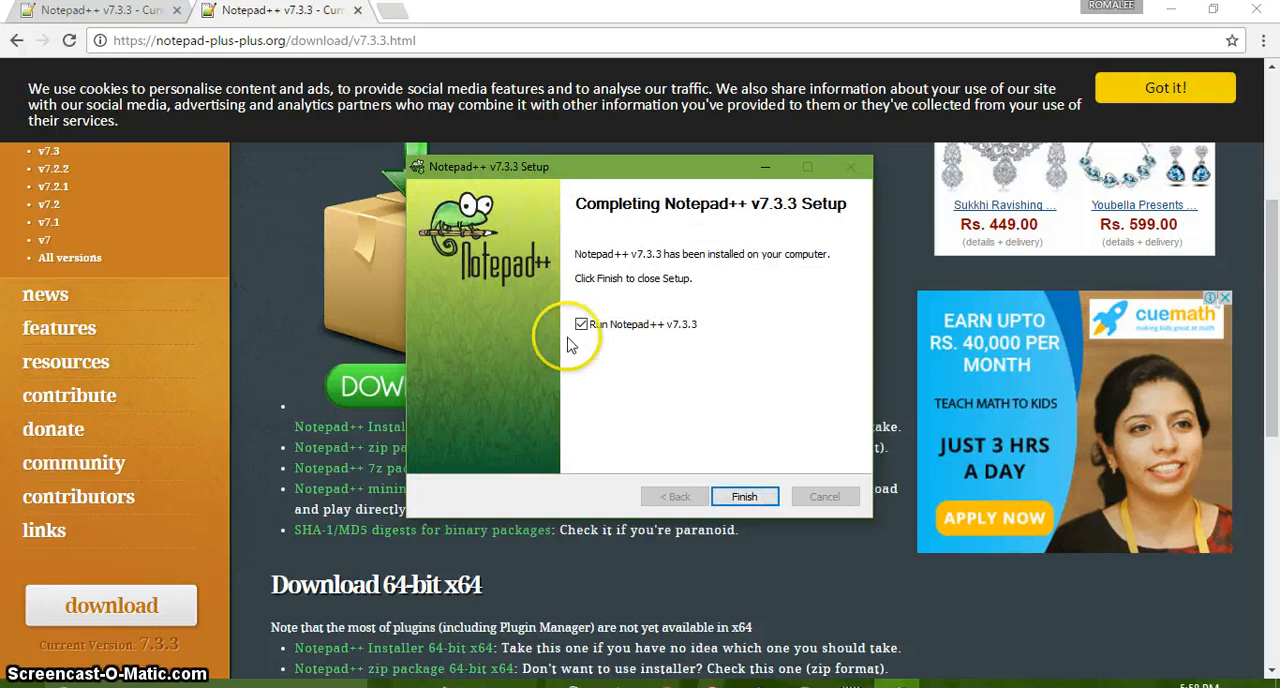
pyautogui.click(744, 496)
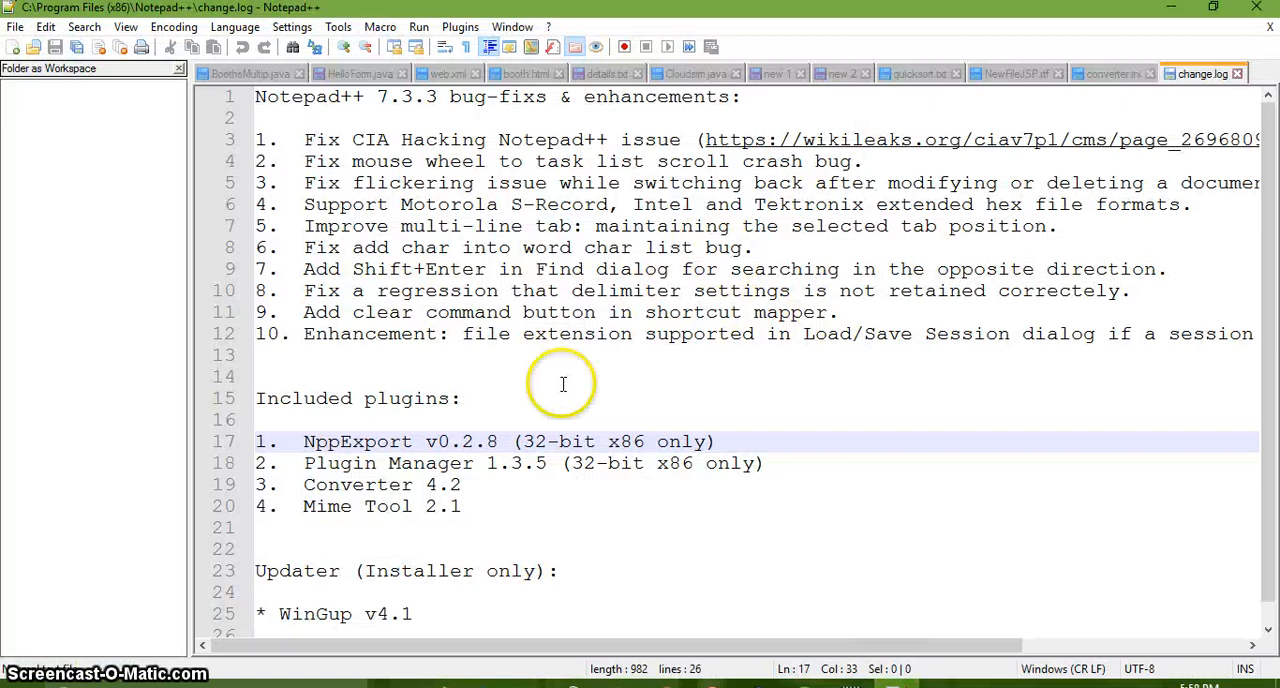
# Step: Show the Plugin Manager from the Plugins menu to list available plugins
pyautogui.click(540, 268)
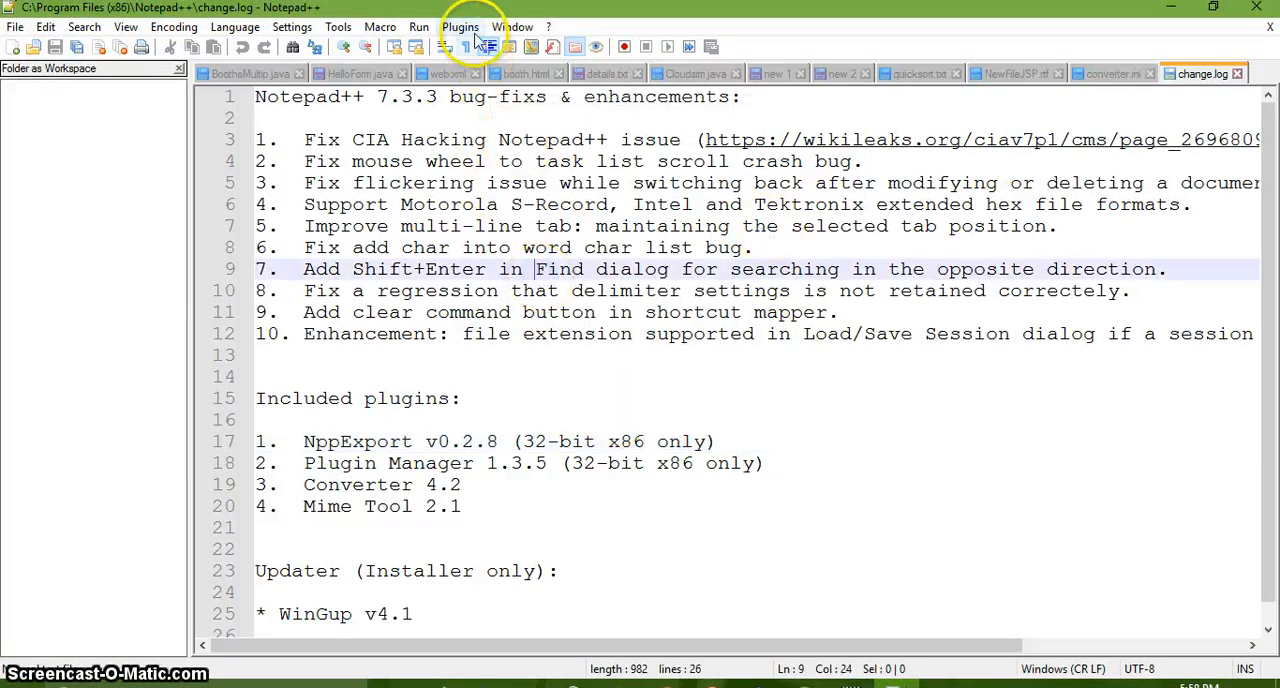
pyautogui.click(460, 28)
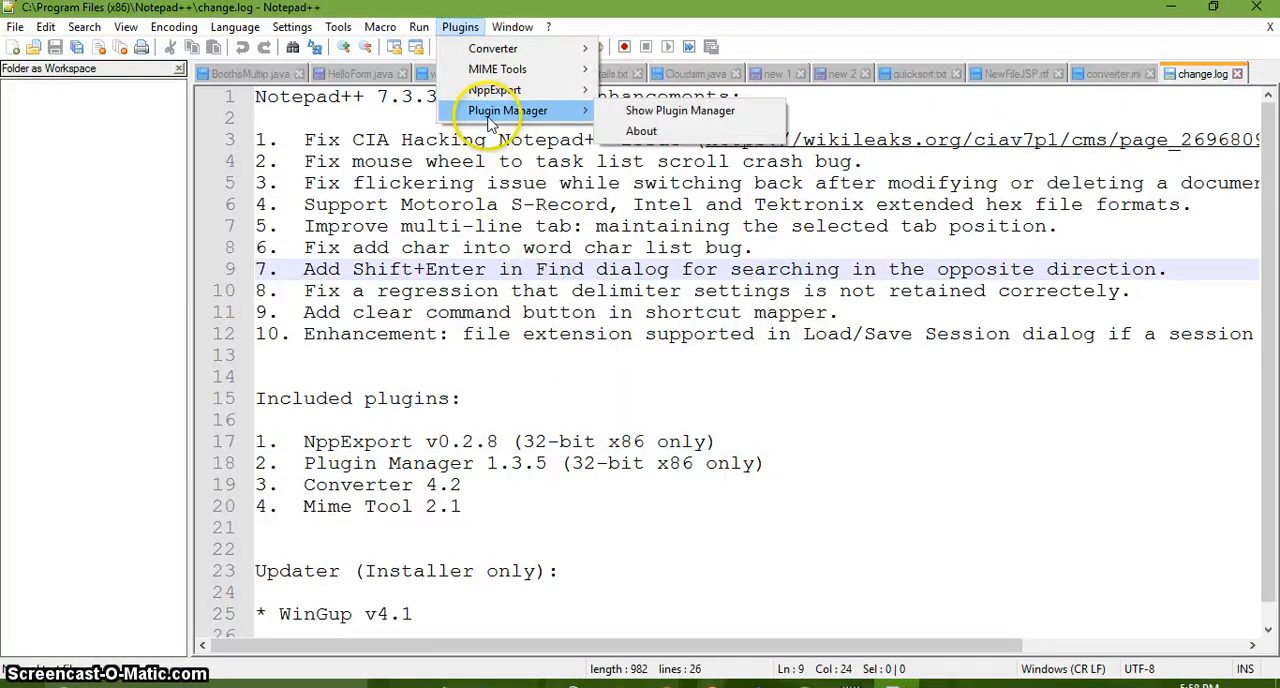
pyautogui.moveTo(680, 110)
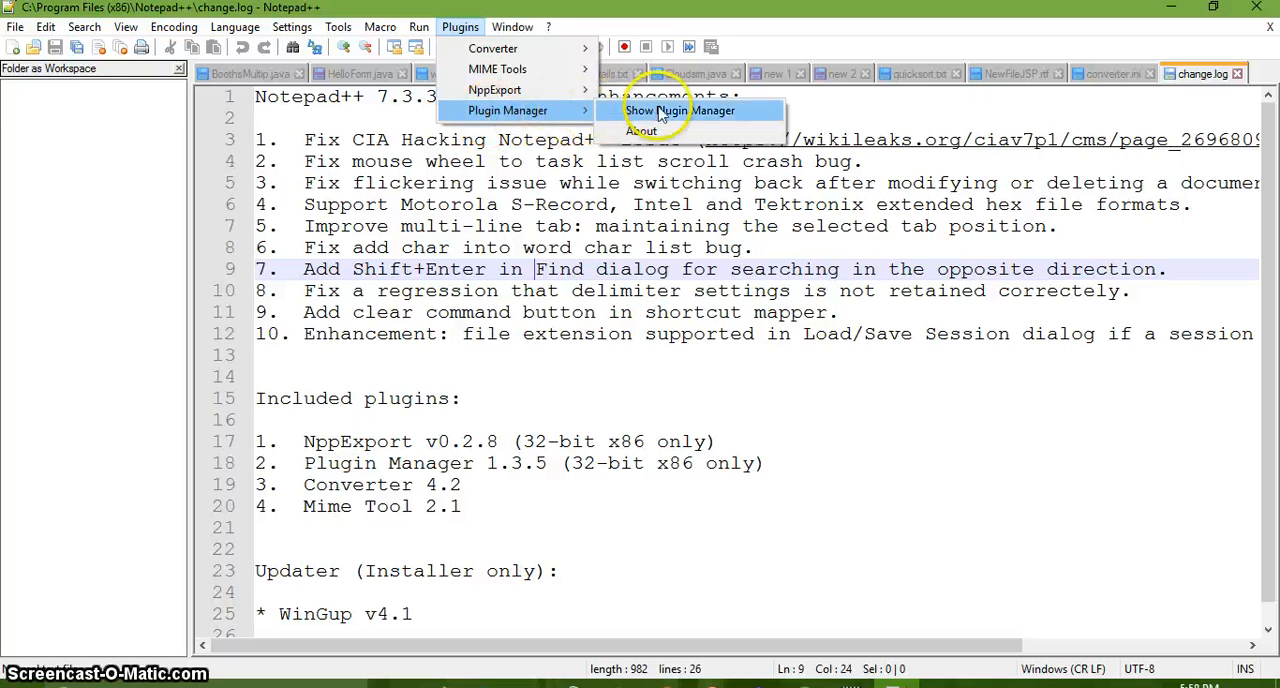
pyautogui.click(678, 110)
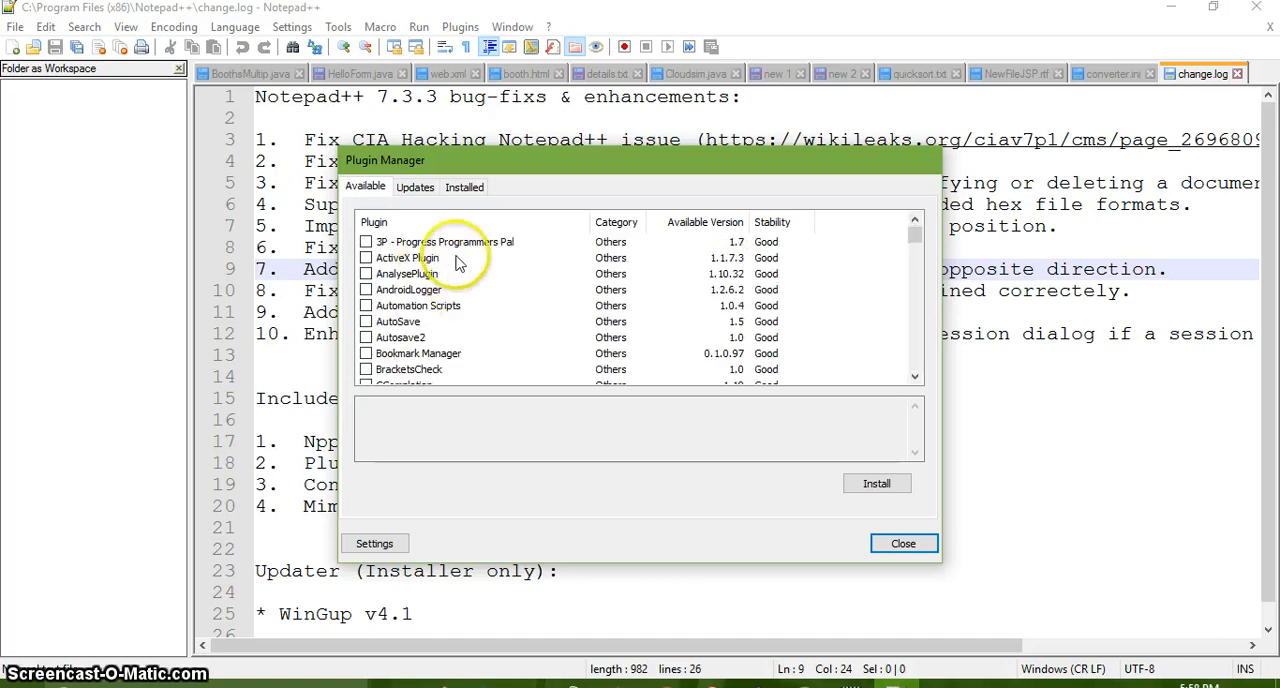
# Step: Find NppCrypt in the available plugins, tick it and start its installation
pyautogui.click(420, 352)
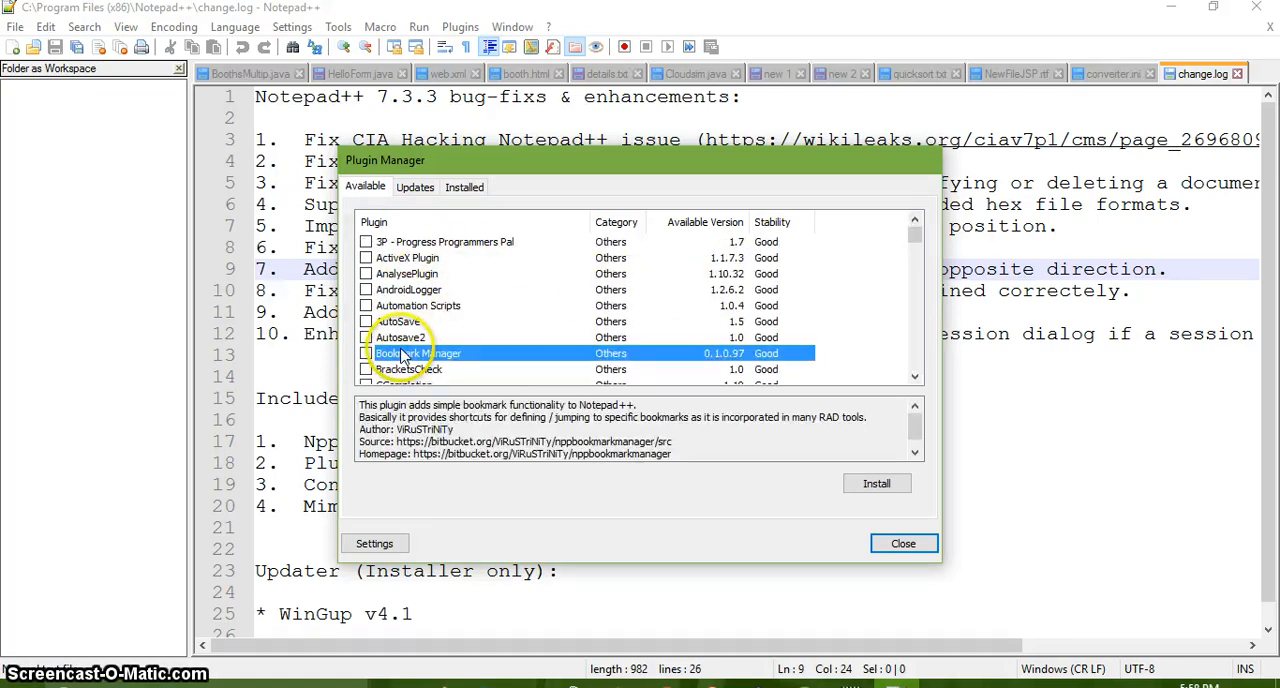
pyautogui.scroll(-3)
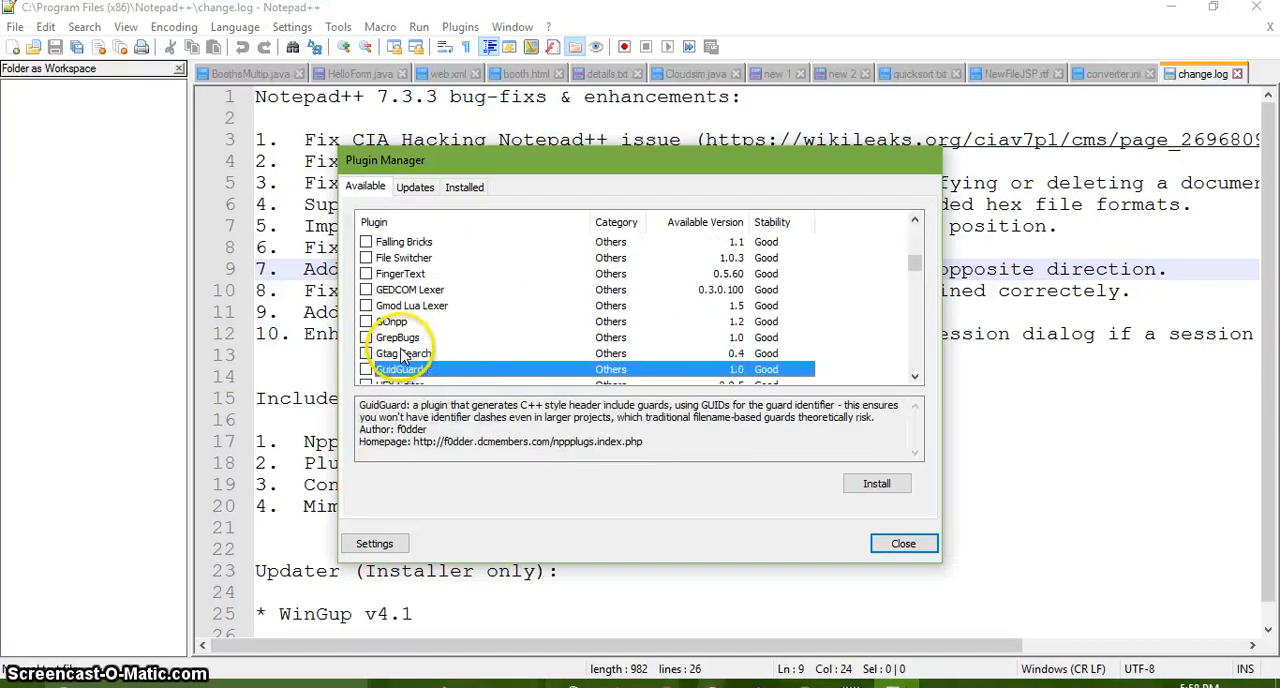
pyautogui.scroll(-3)
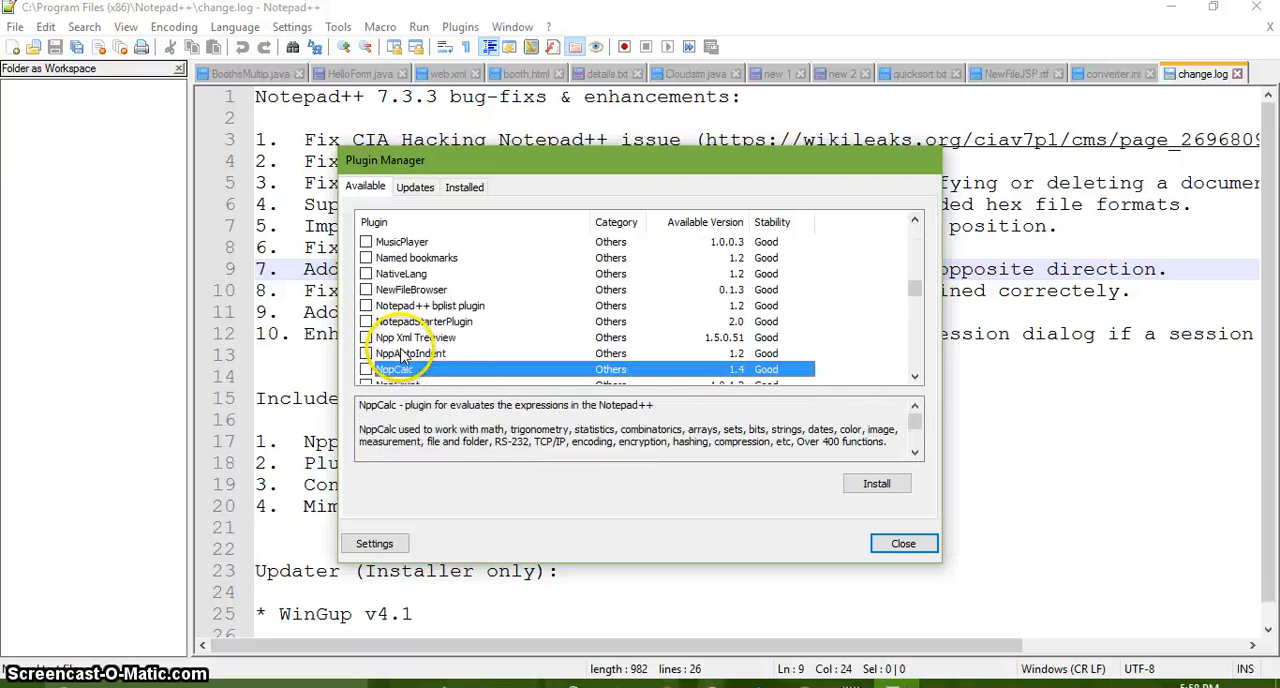
pyautogui.scroll(-3)
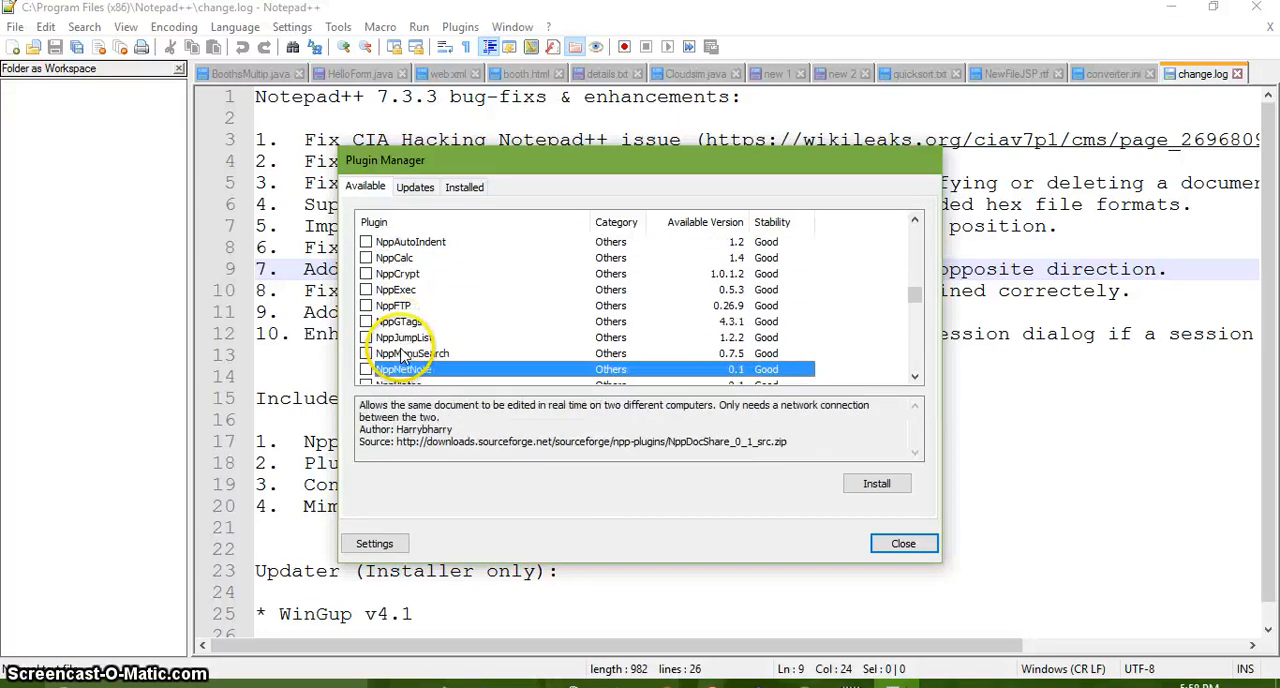
pyautogui.click(398, 272)
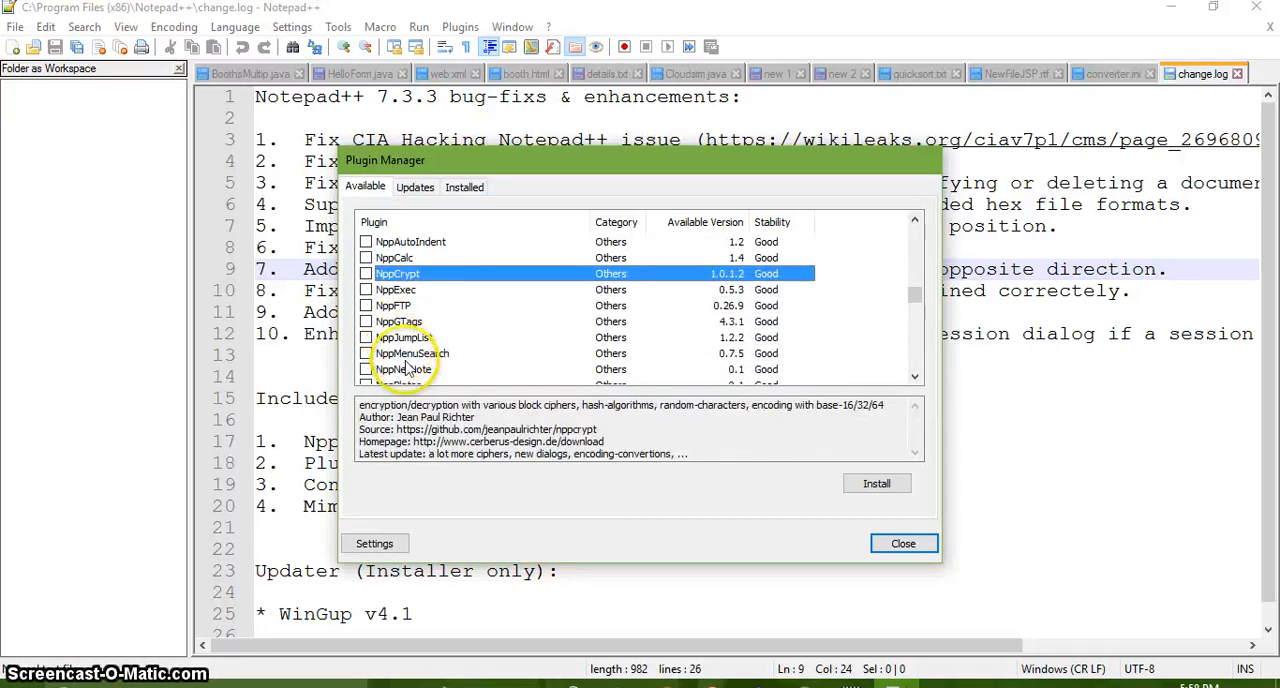
pyautogui.click(366, 272)
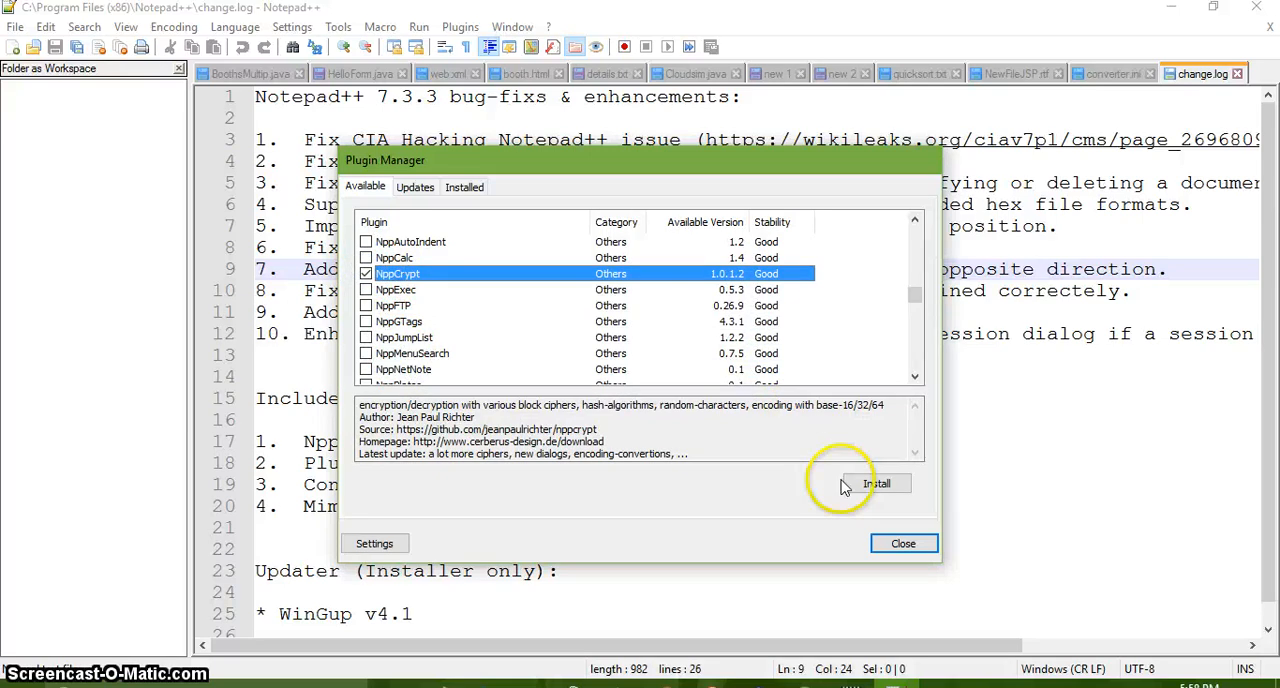
pyautogui.click(876, 484)
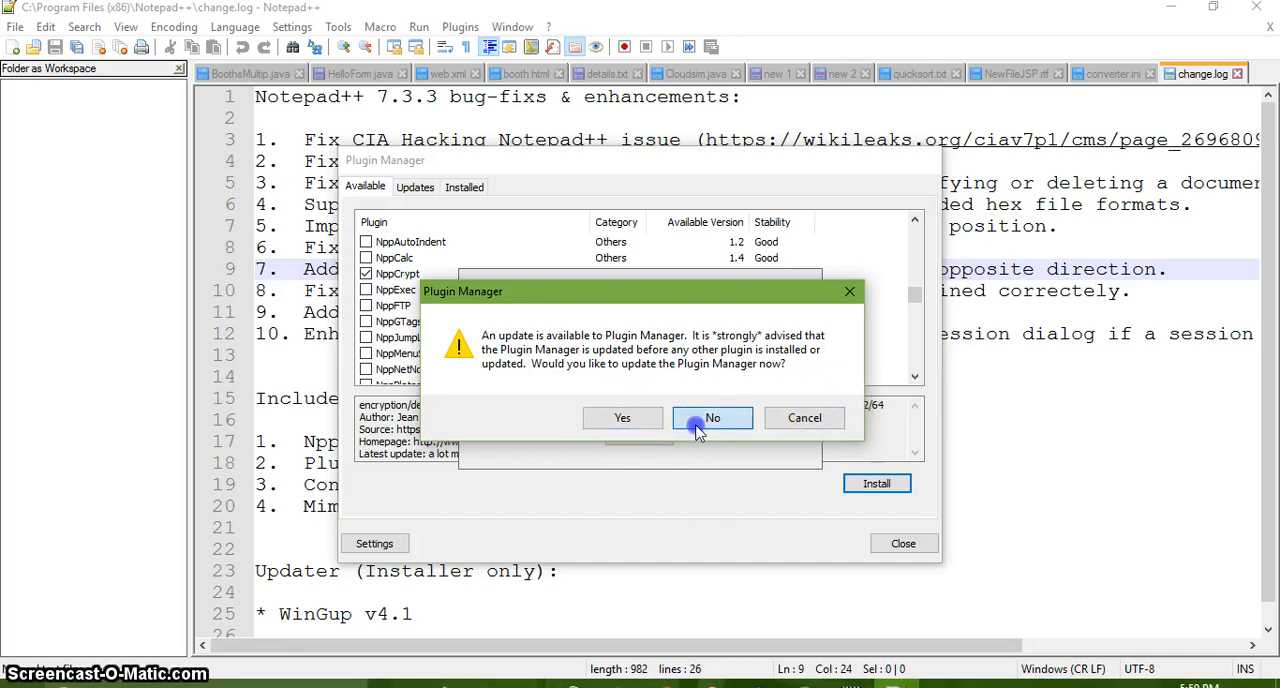
# Step: Decline the Plugin Manager update, accept the Notepad++ restart and close the plugin list
pyautogui.click(712, 416)
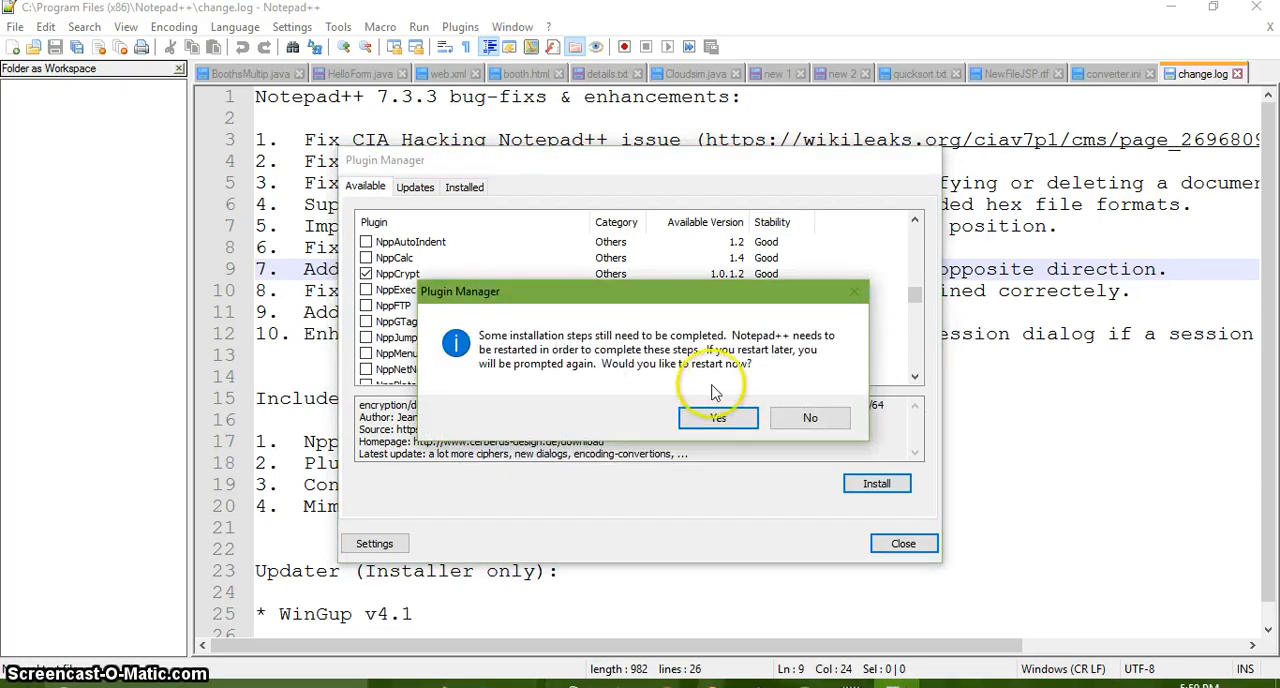
pyautogui.click(808, 416)
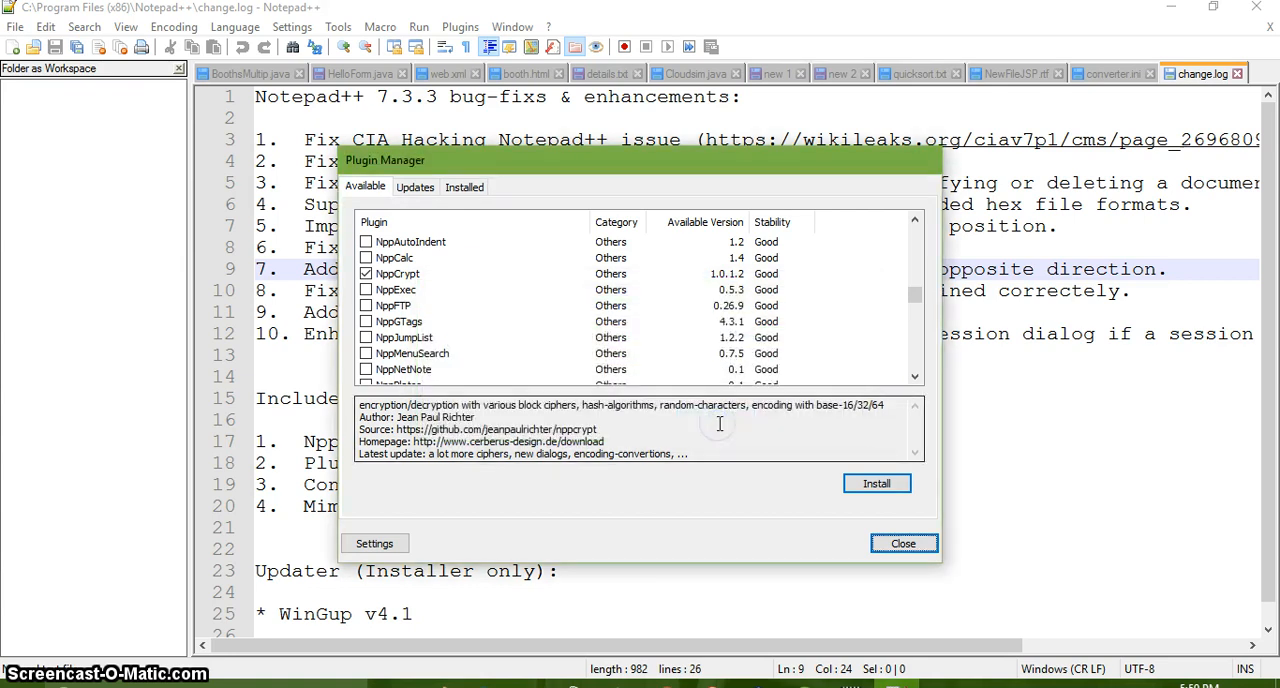
pyautogui.click(902, 544)
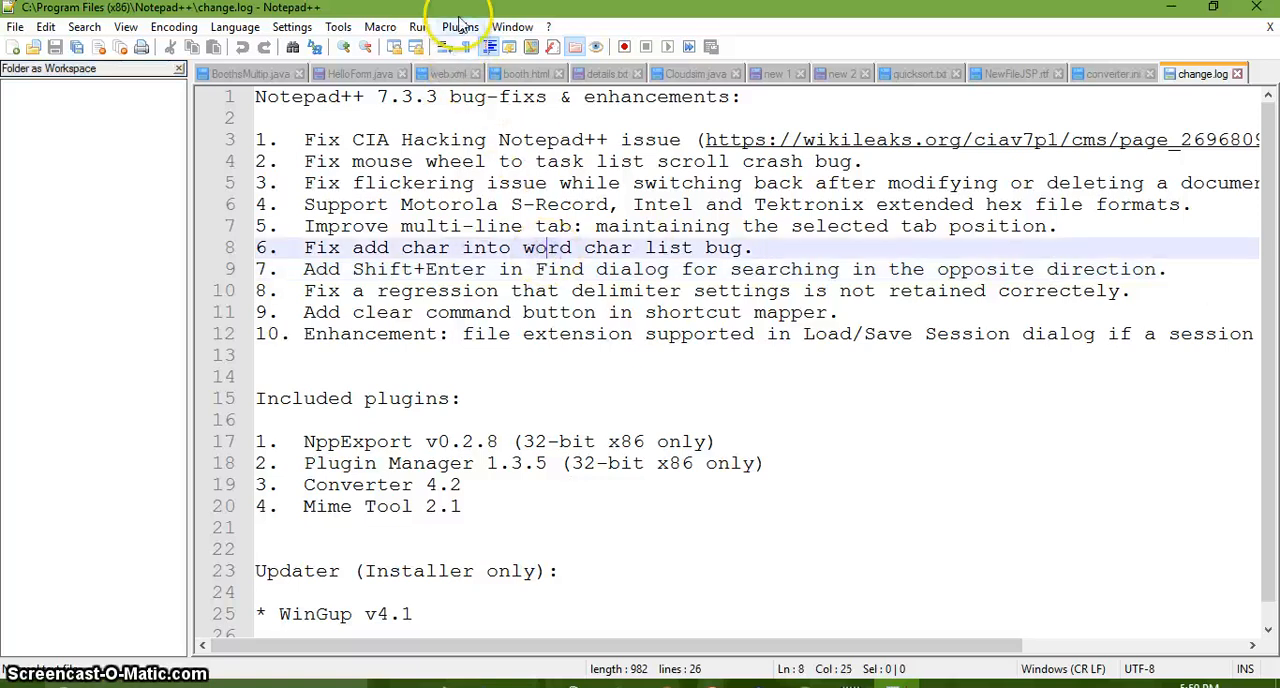
# Step: Switch to web.xml and bring up the Plugins menu now listing NppCrypt
pyautogui.click(460, 28)
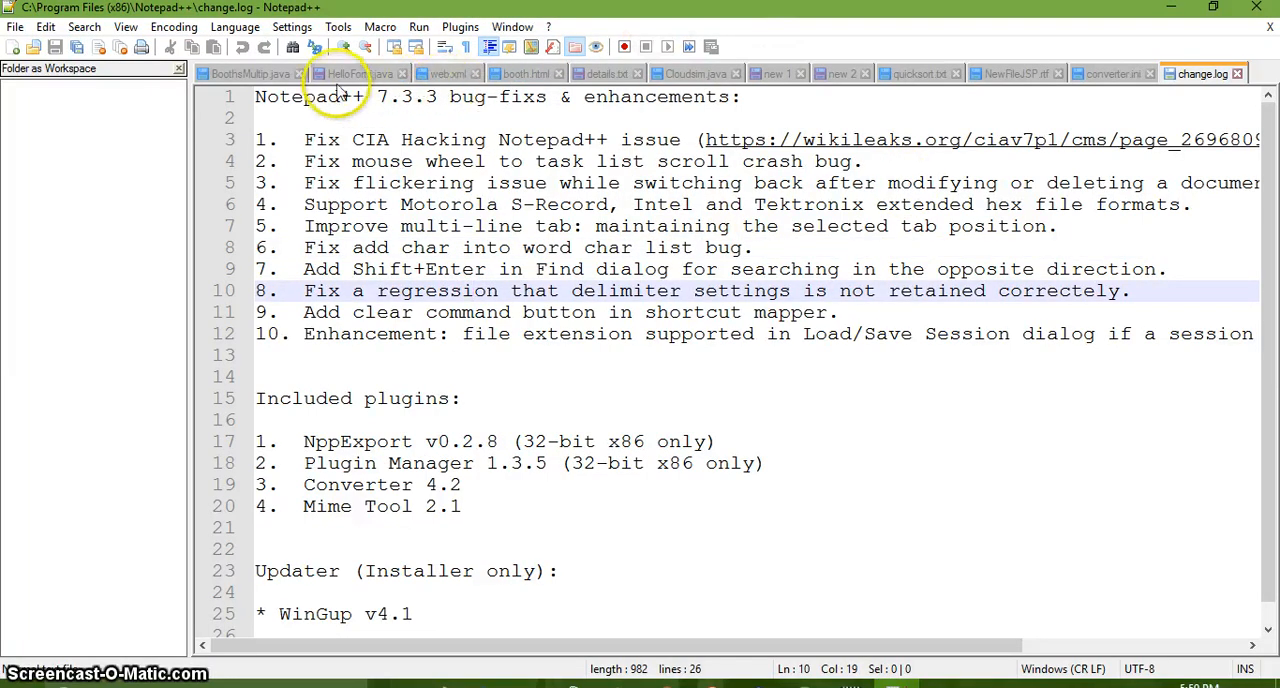
pyautogui.moveTo(442, 72)
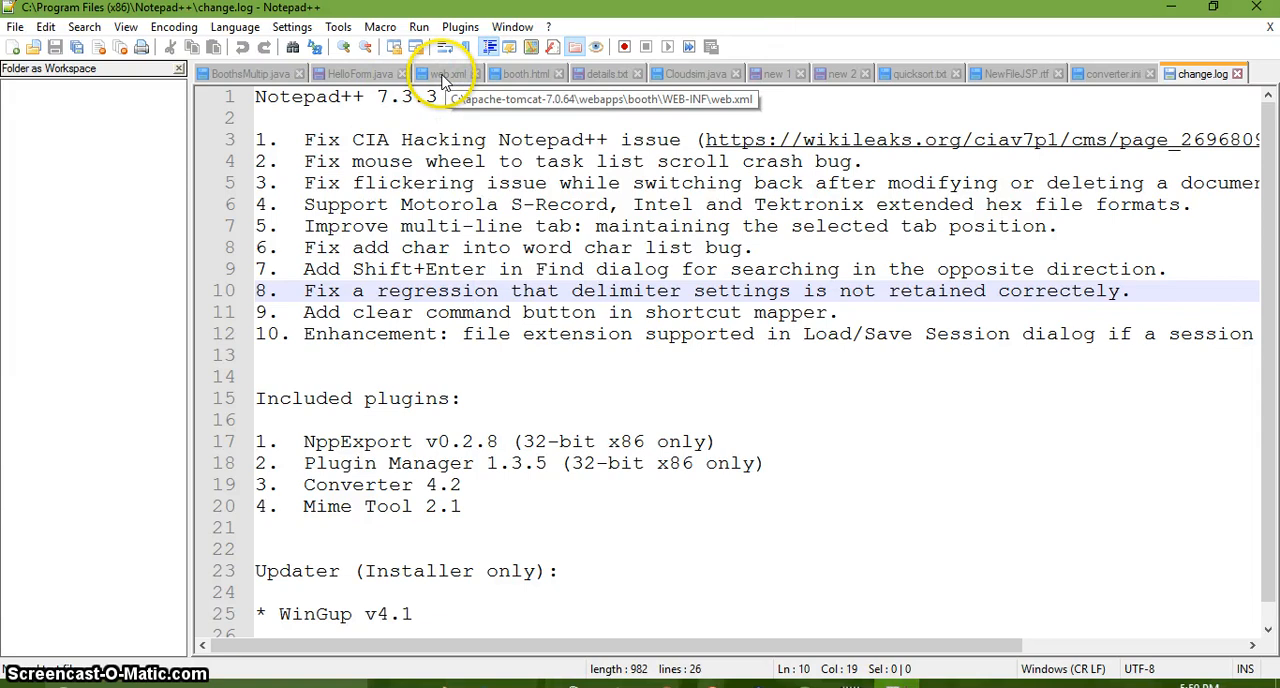
pyautogui.click(444, 72)
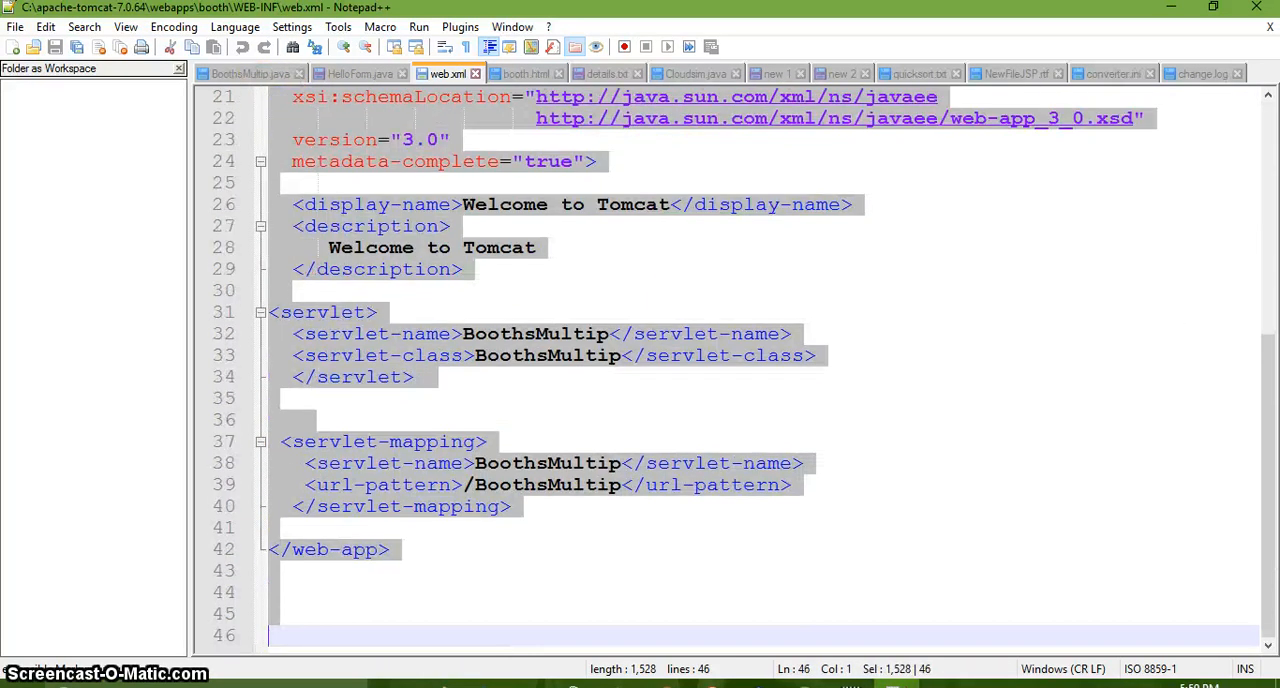
pyautogui.click(460, 28)
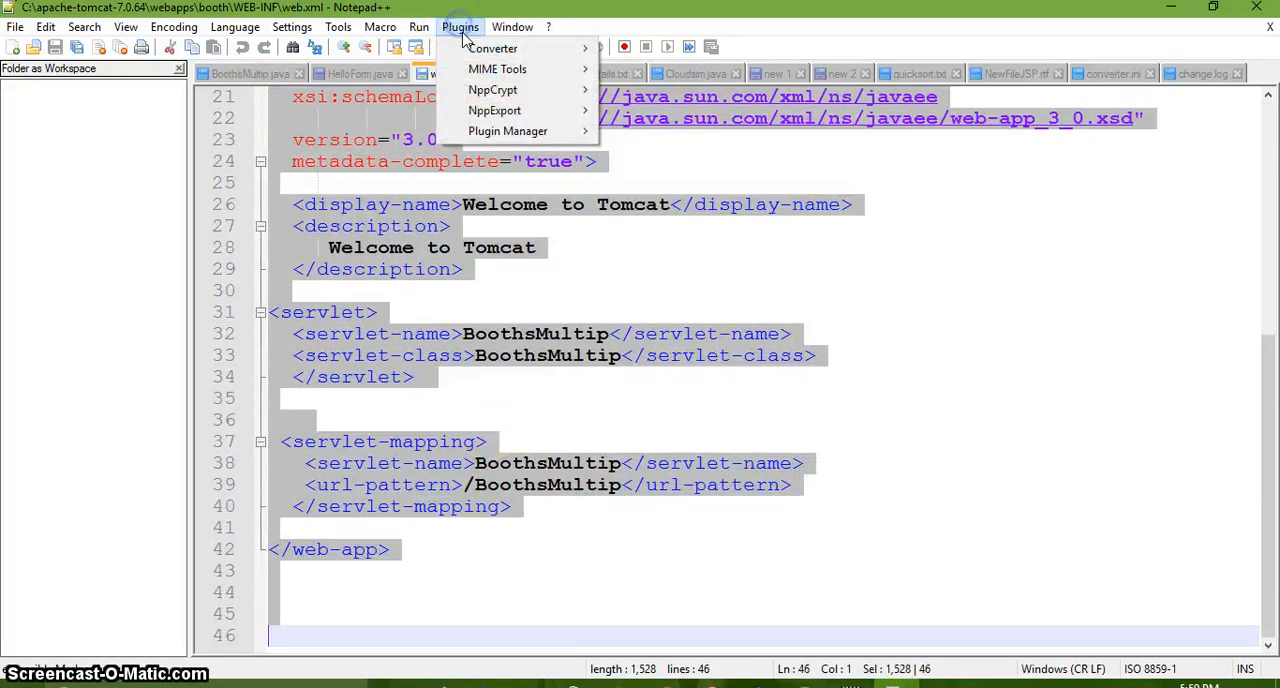
# Step: Encrypt web.xml with NppCrypt, entering and confirming a password, turning the XML into hex ciphertext
pyautogui.click(492, 90)
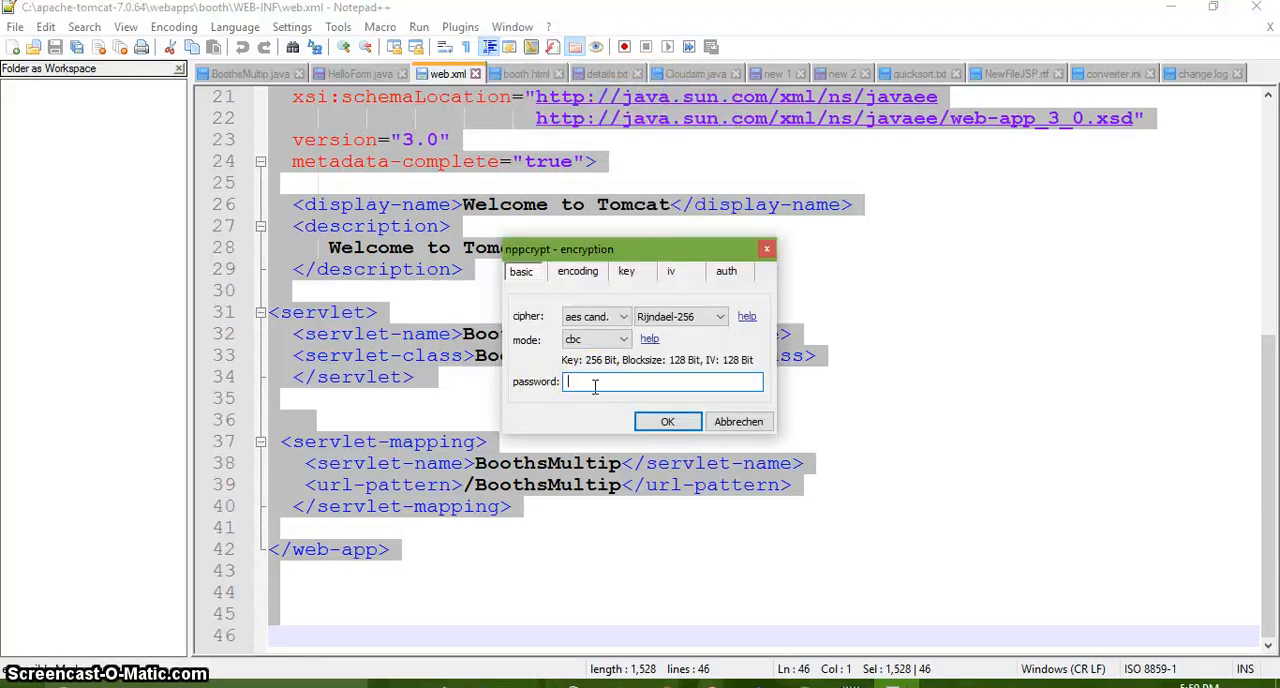
pyautogui.write('****')
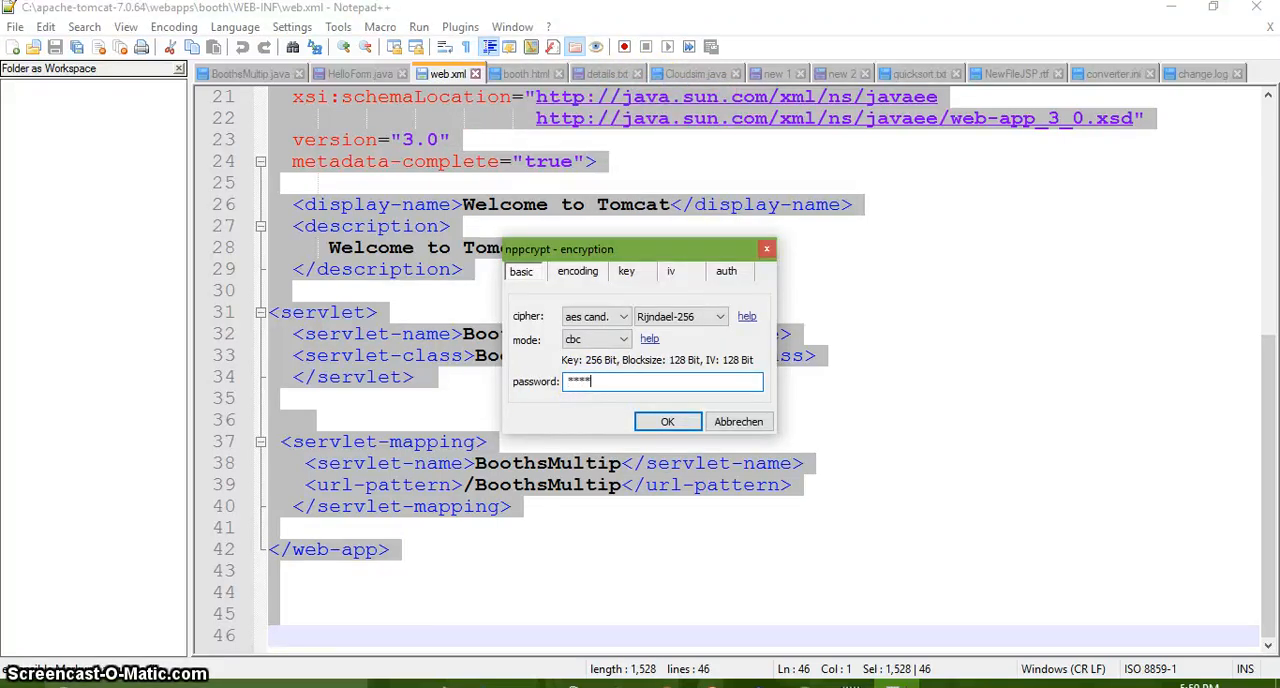
pyautogui.click(668, 420)
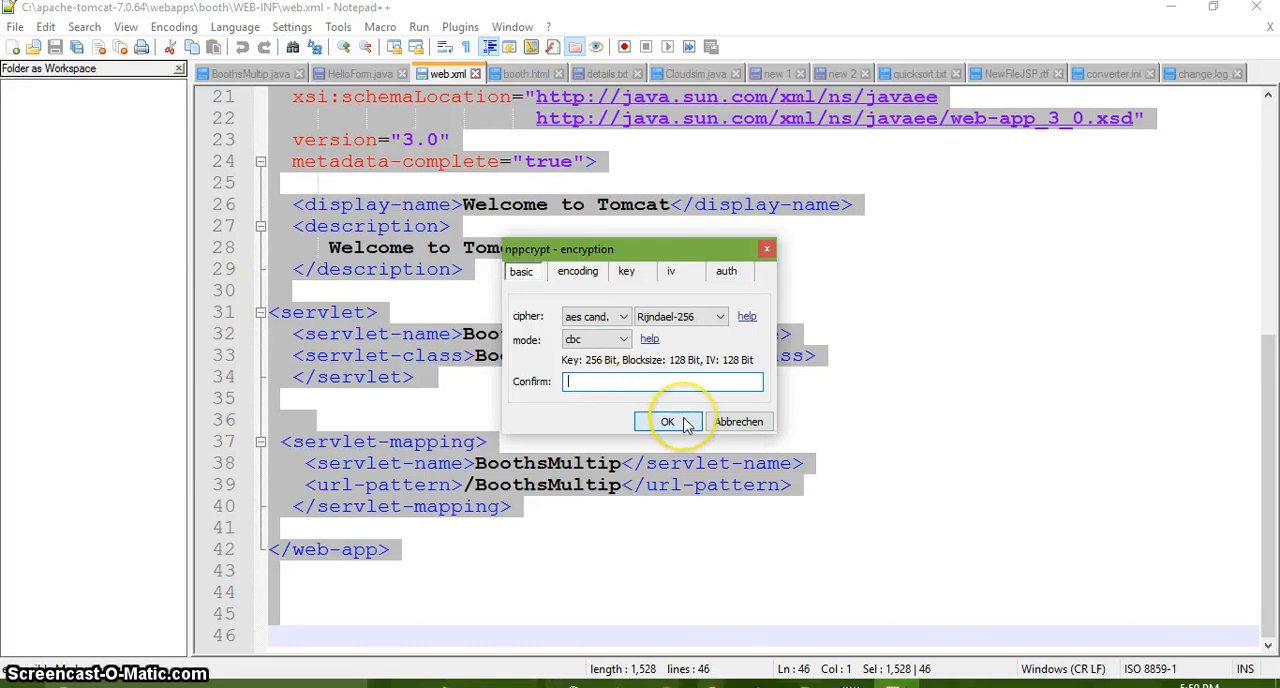
pyautogui.write('****')
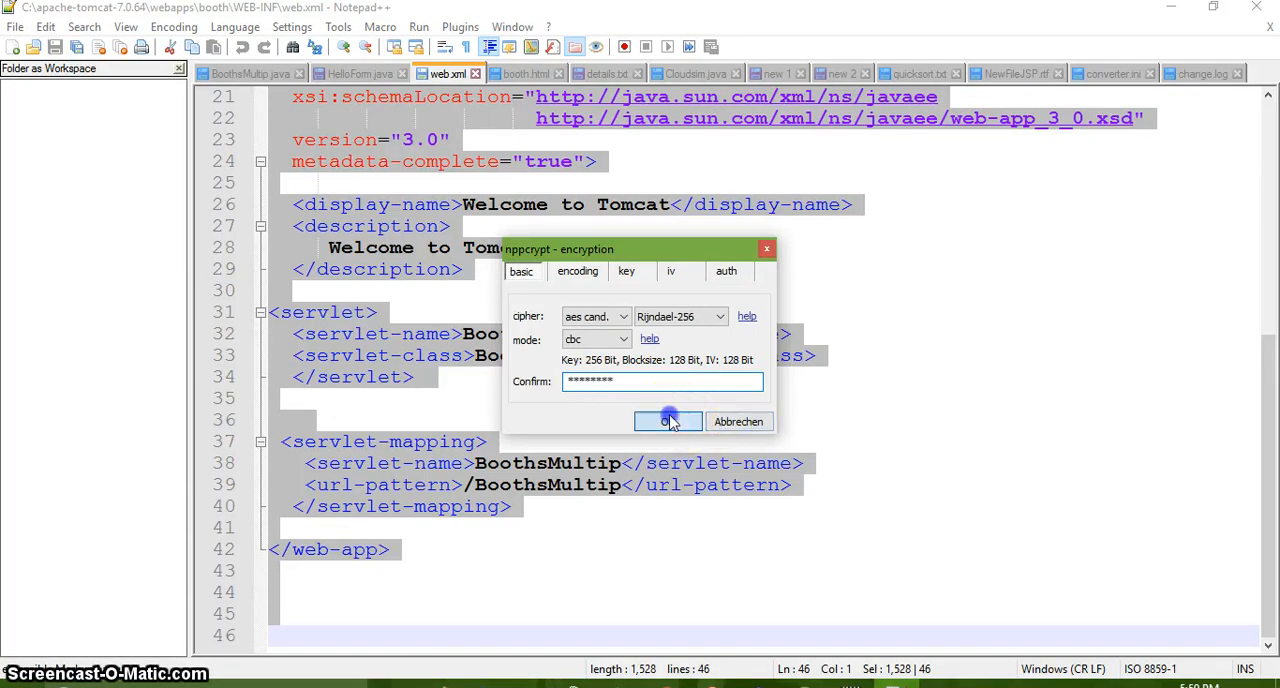
pyautogui.click(668, 420)
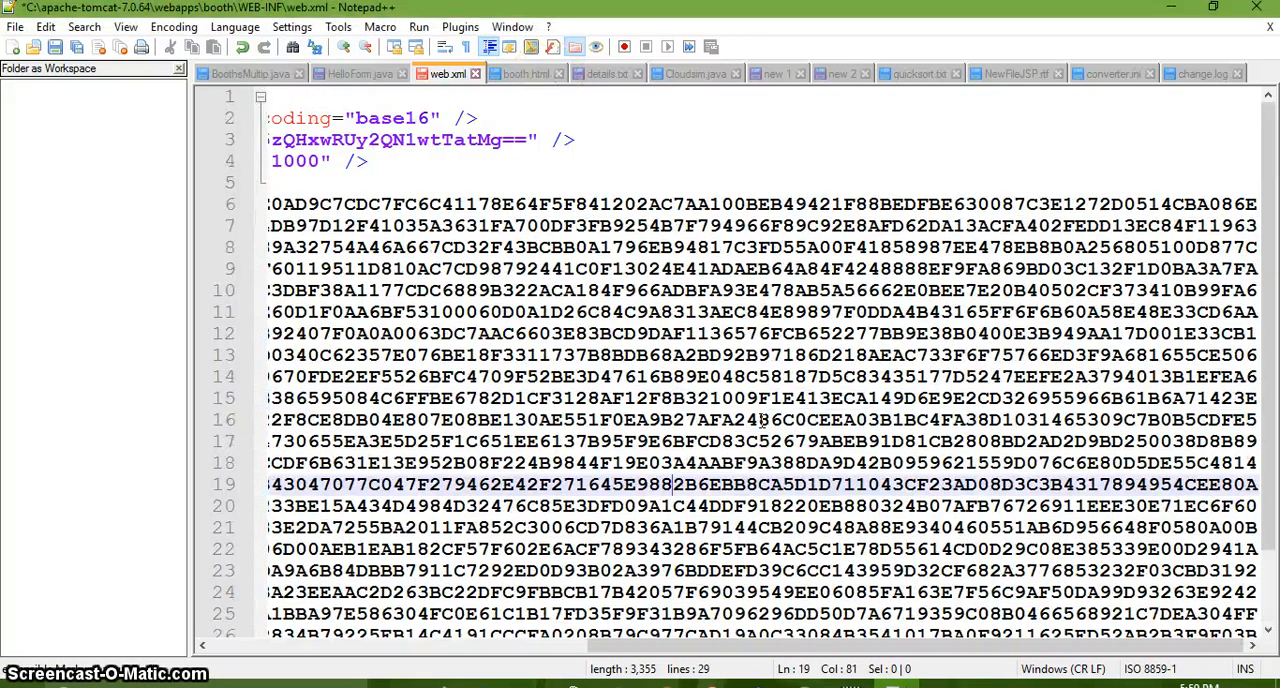
# Step: Select all of the ciphertext and bring up the Plugins menu for NppCrypt
pyautogui.scroll(-3)
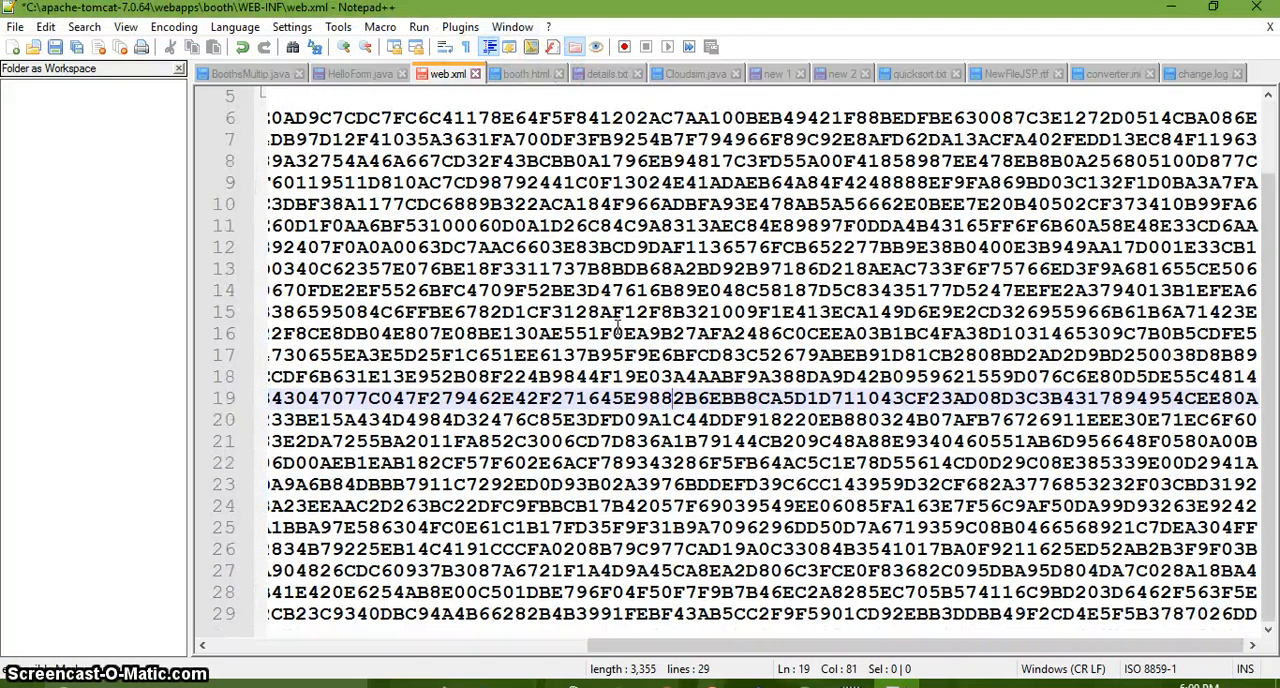
pyautogui.press('ctrl+a')
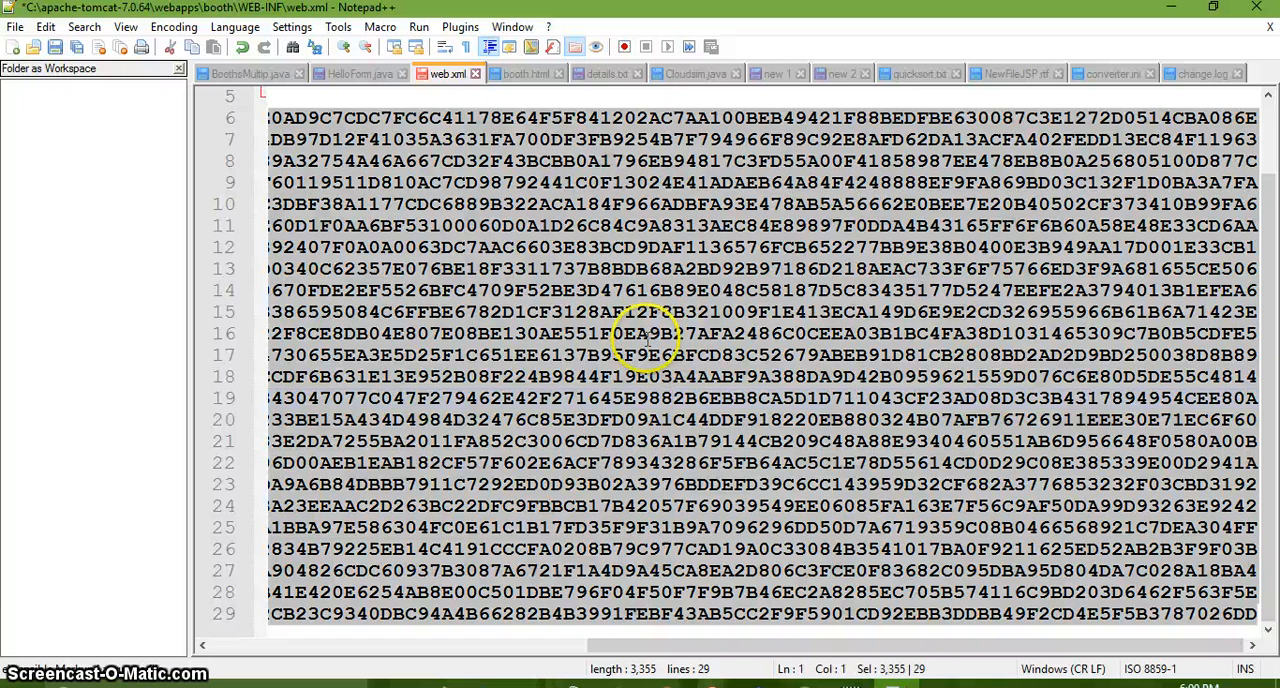
pyautogui.click(460, 28)
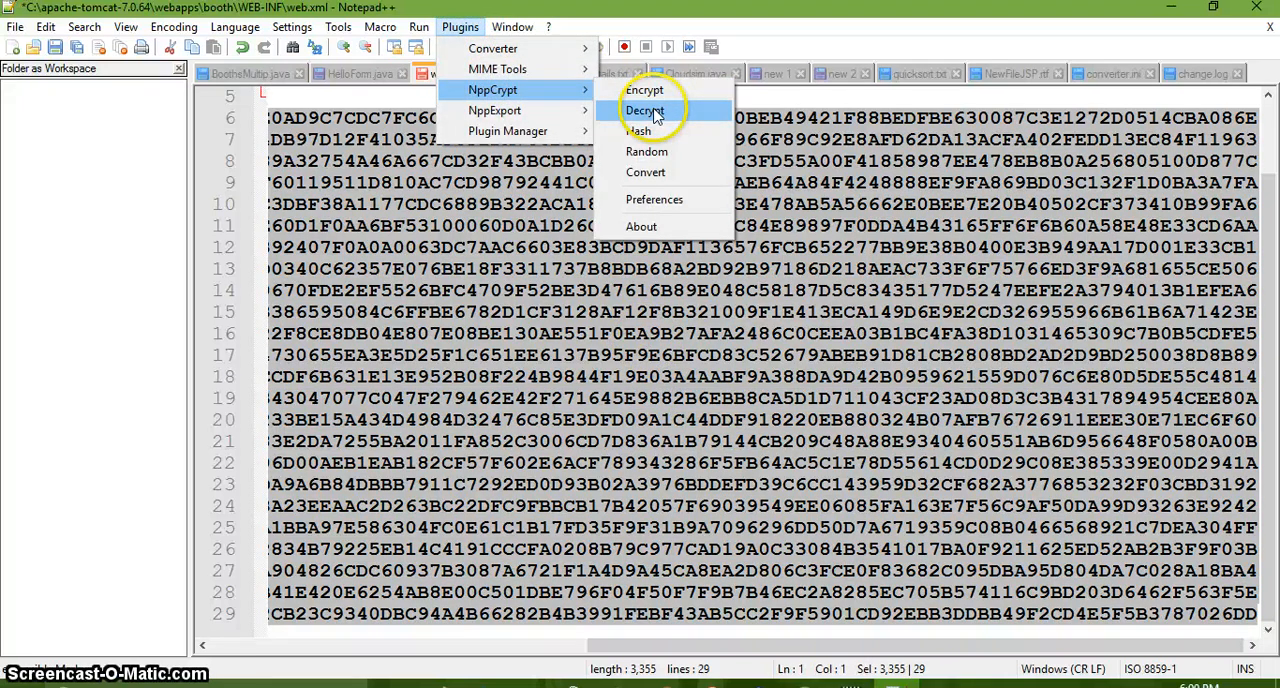
# Step: Decrypt web.xml with the password, restoring the original Tomcat servlet XML
pyautogui.click(644, 110)
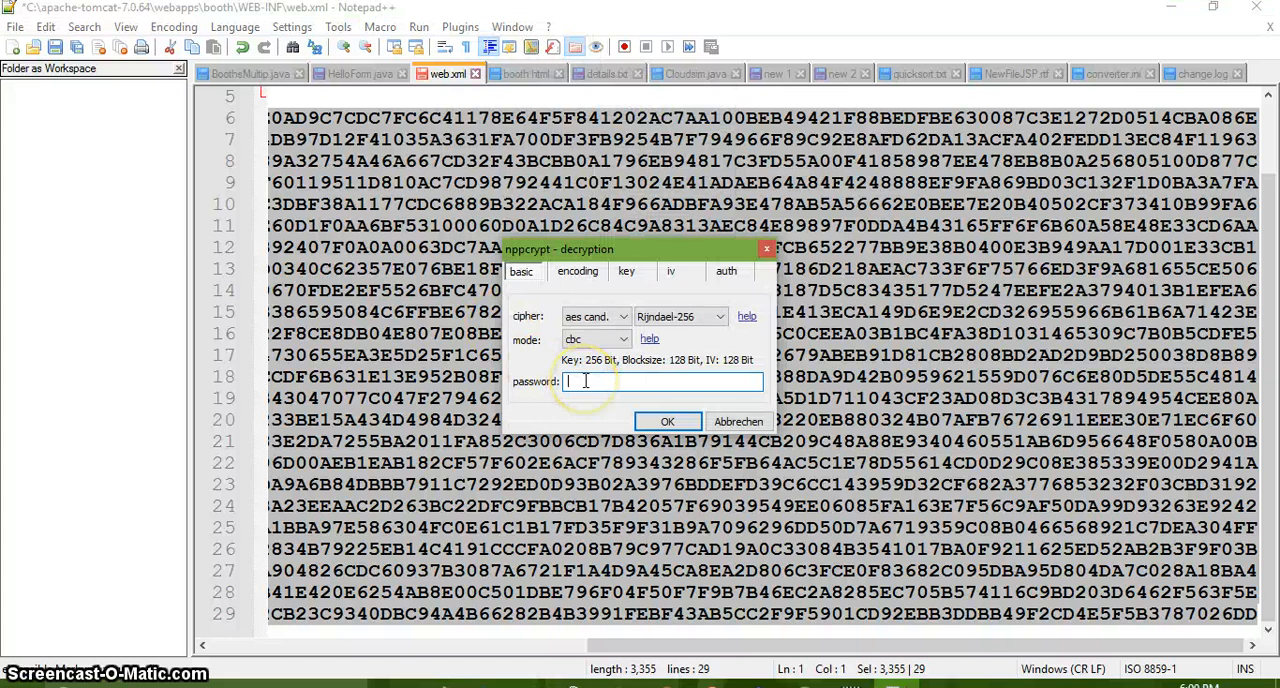
pyautogui.write('password')
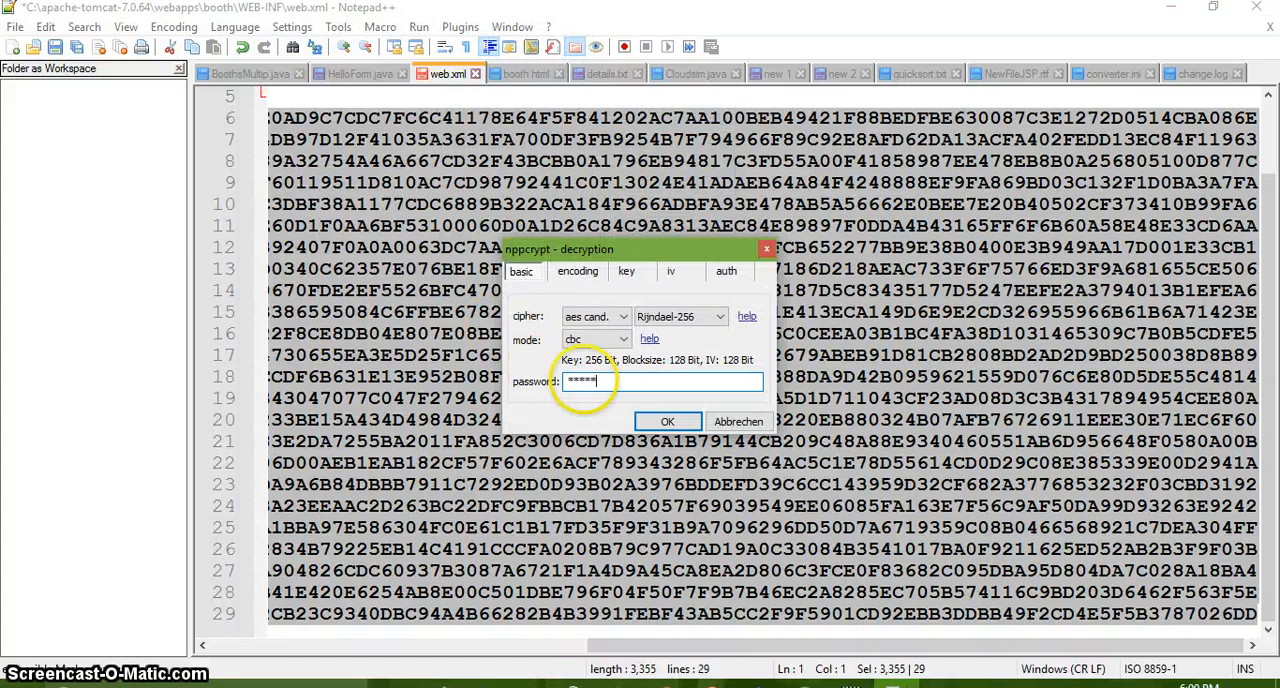
pyautogui.click(668, 420)
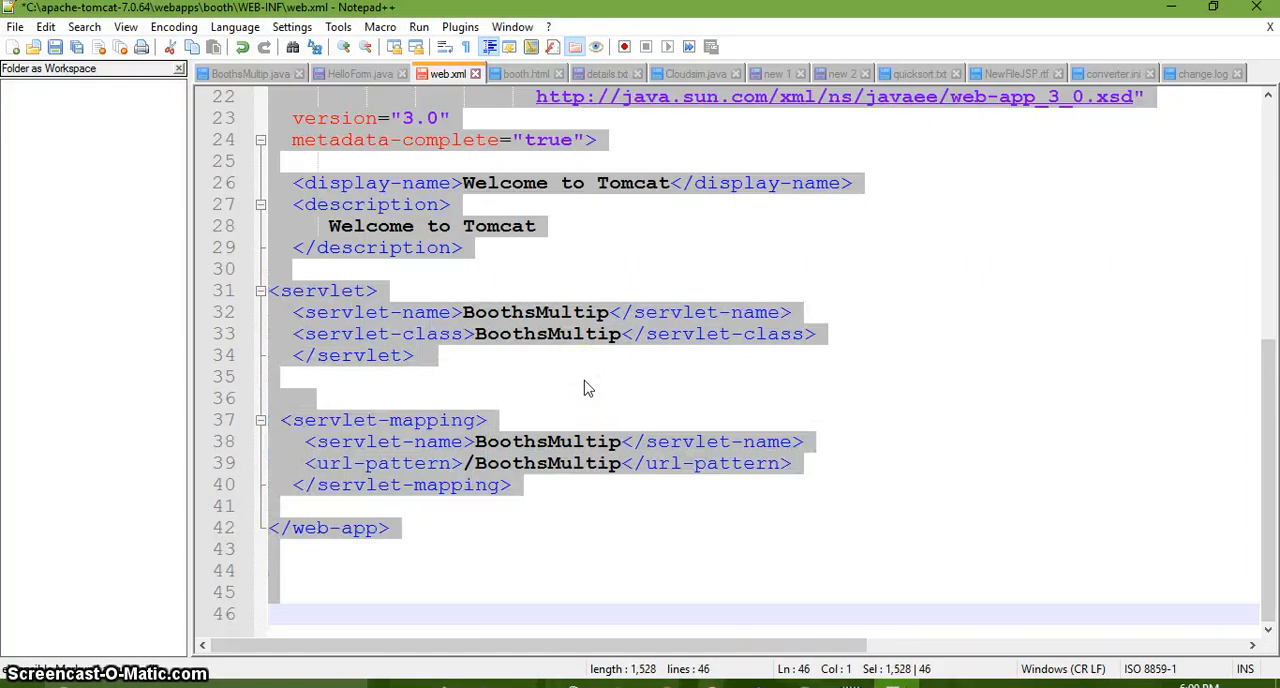